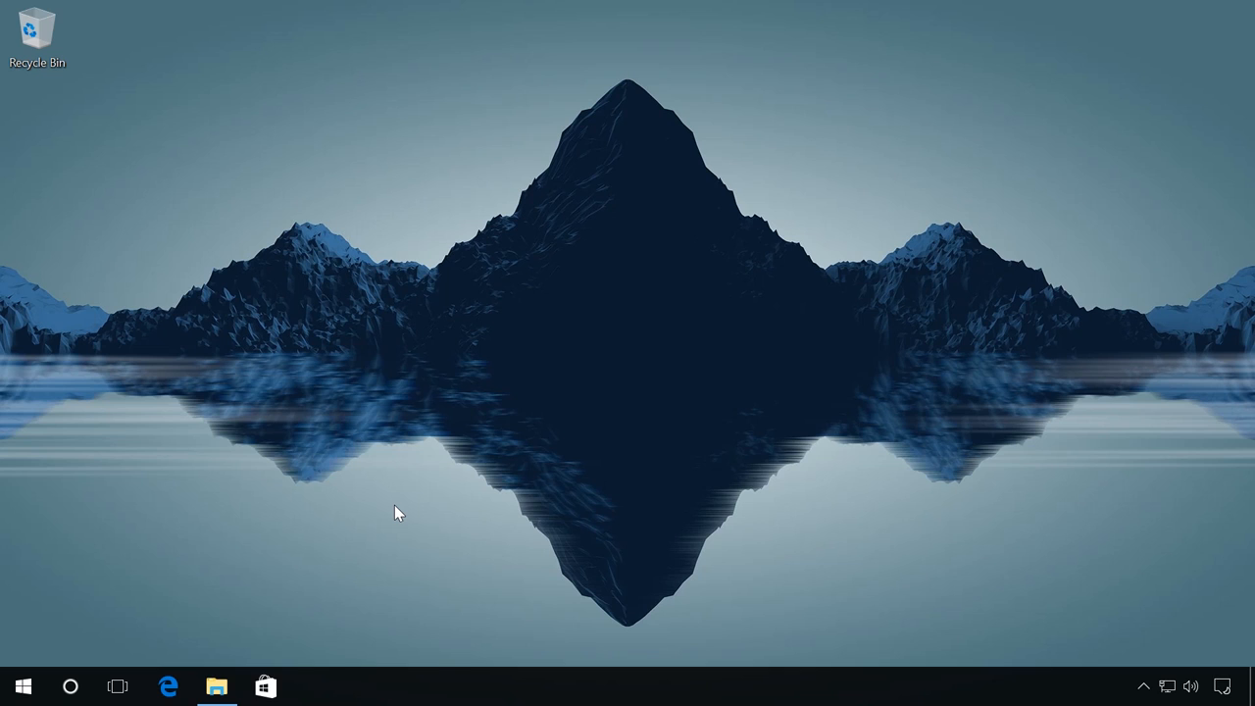
{"action": "mouse_move", "coordinate": [257, 682]}
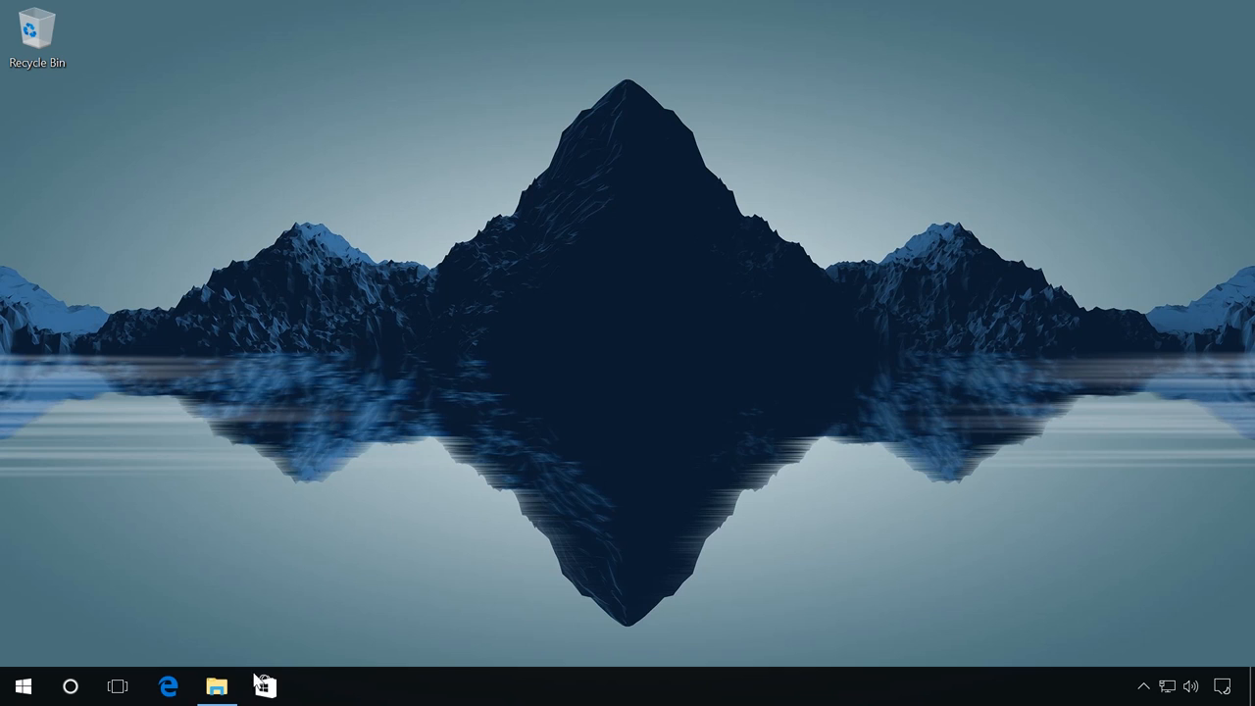
Step: Open File Explorer at This PC and select the 29.4 GB drive Y:
{"action": "left_click", "coordinate": [217, 685]}
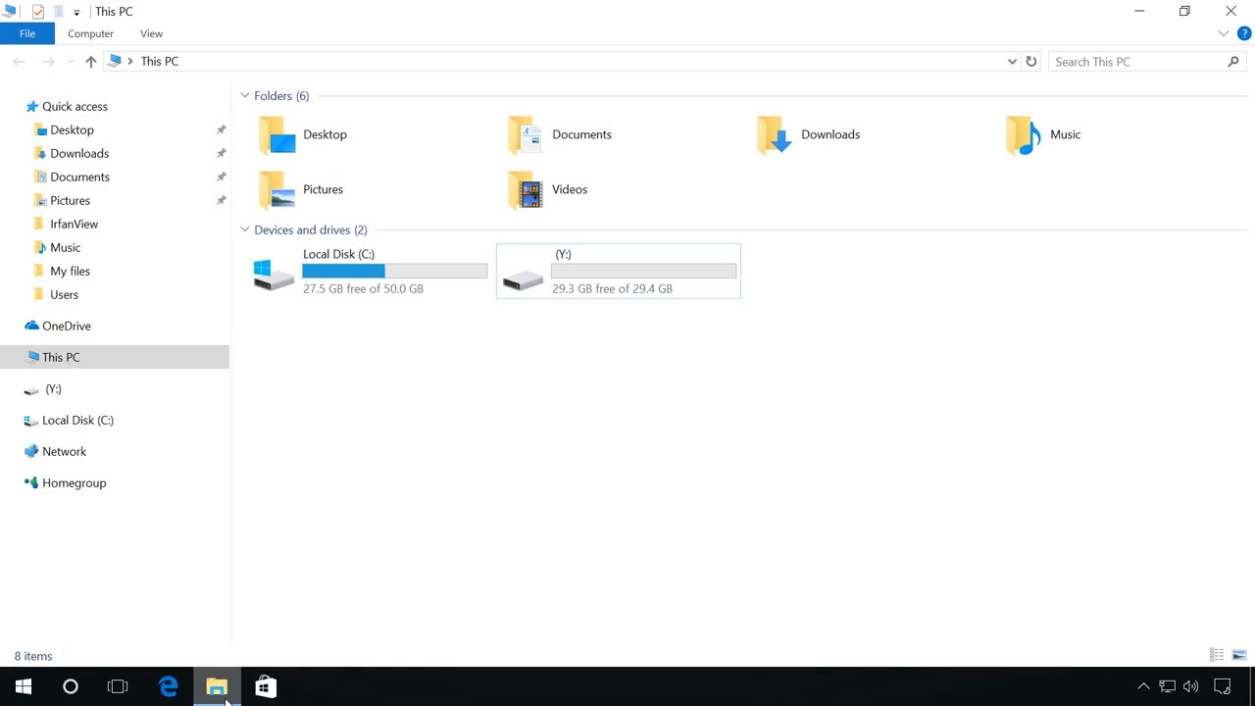
{"action": "left_click", "coordinate": [617, 270]}
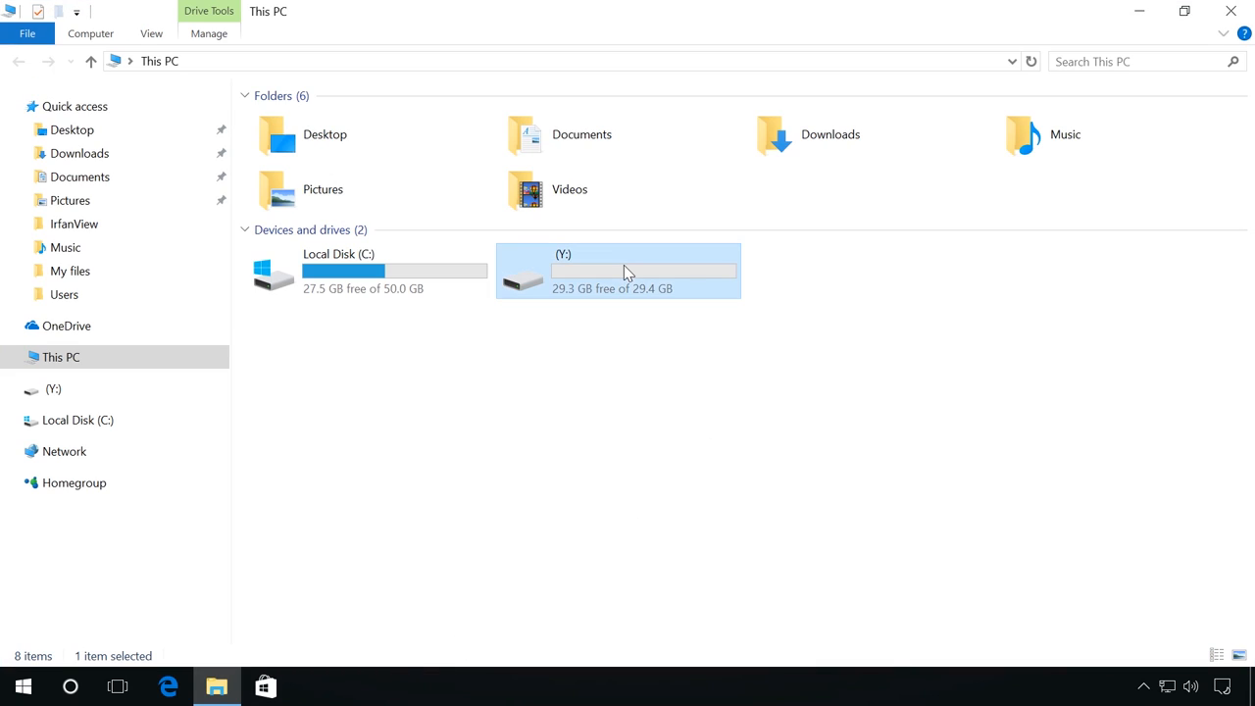
Step: Quick-format drive Y: as FAT32 with 16 KB allocation units, confirming the data-erase warning
{"action": "right_click", "coordinate": [618, 269]}
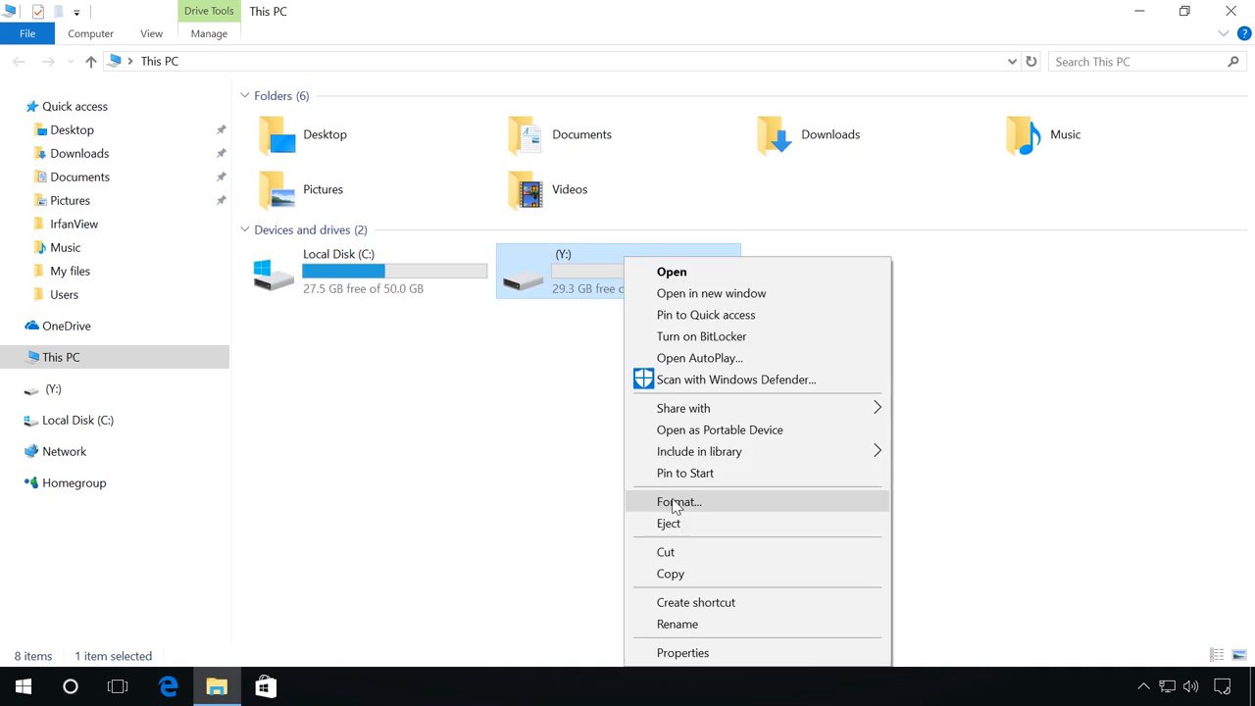
{"action": "left_click", "coordinate": [678, 501]}
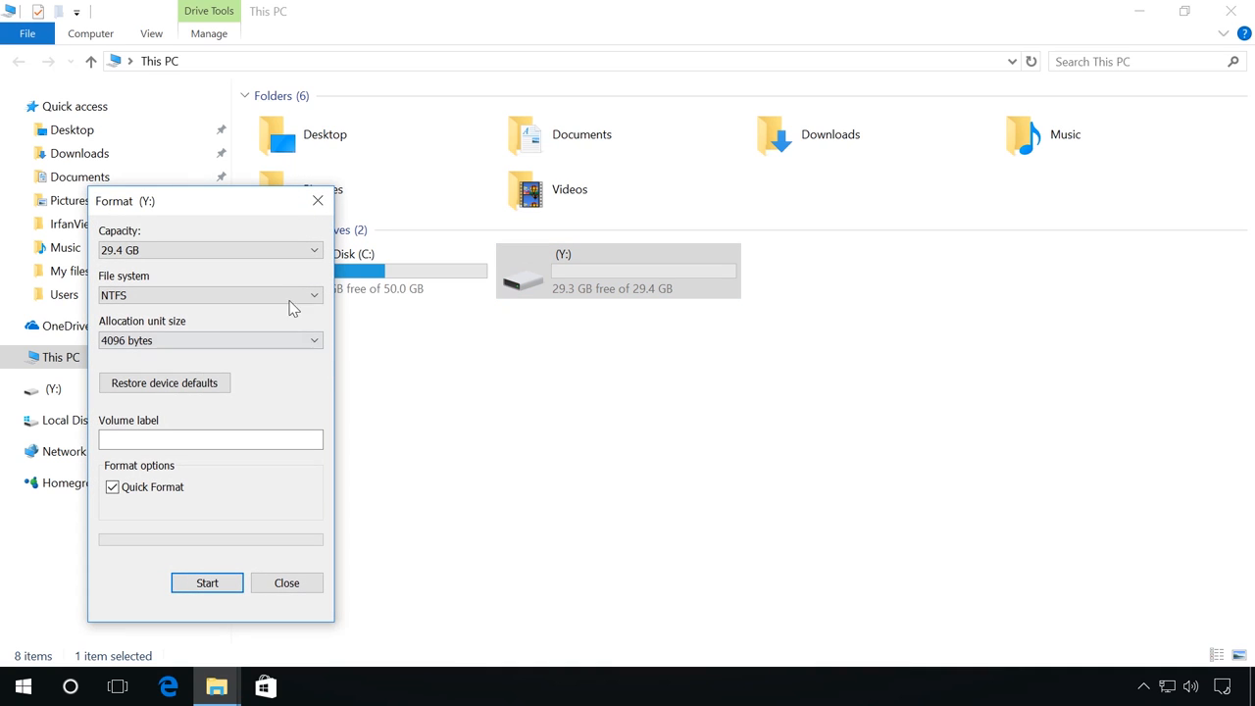
{"action": "left_click", "coordinate": [209, 295]}
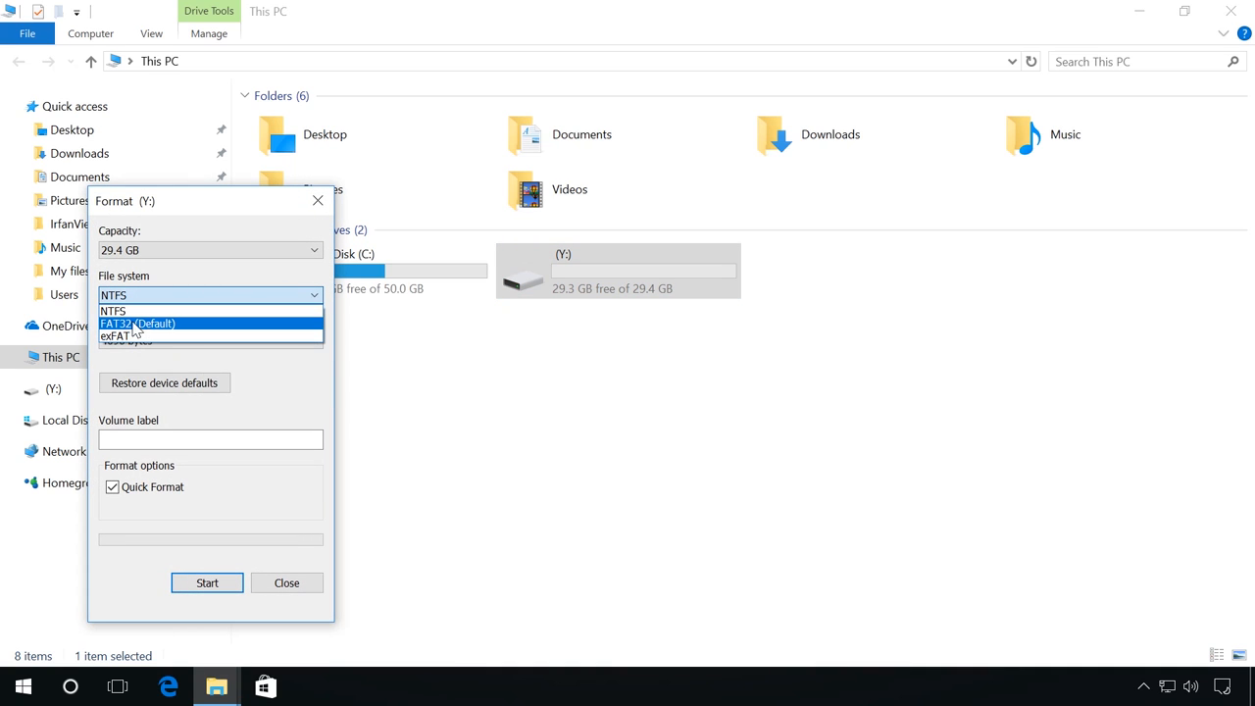
{"action": "left_click", "coordinate": [137, 323]}
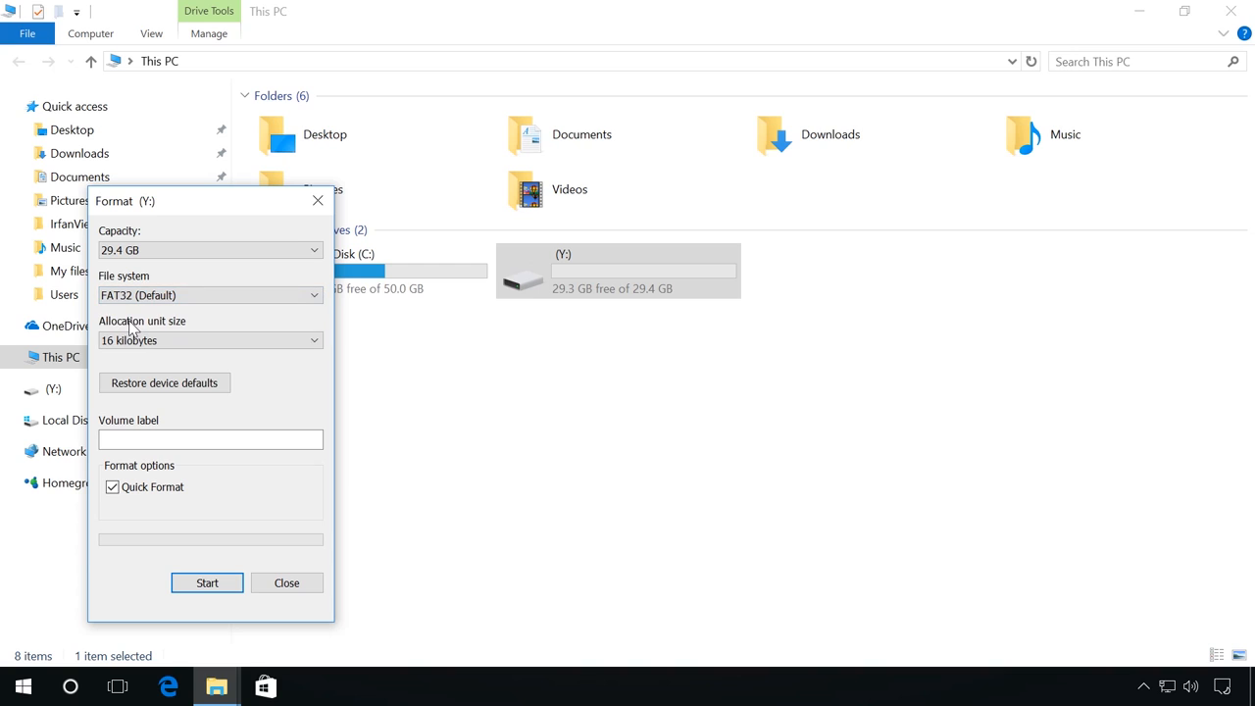
{"action": "mouse_move", "coordinate": [127, 341]}
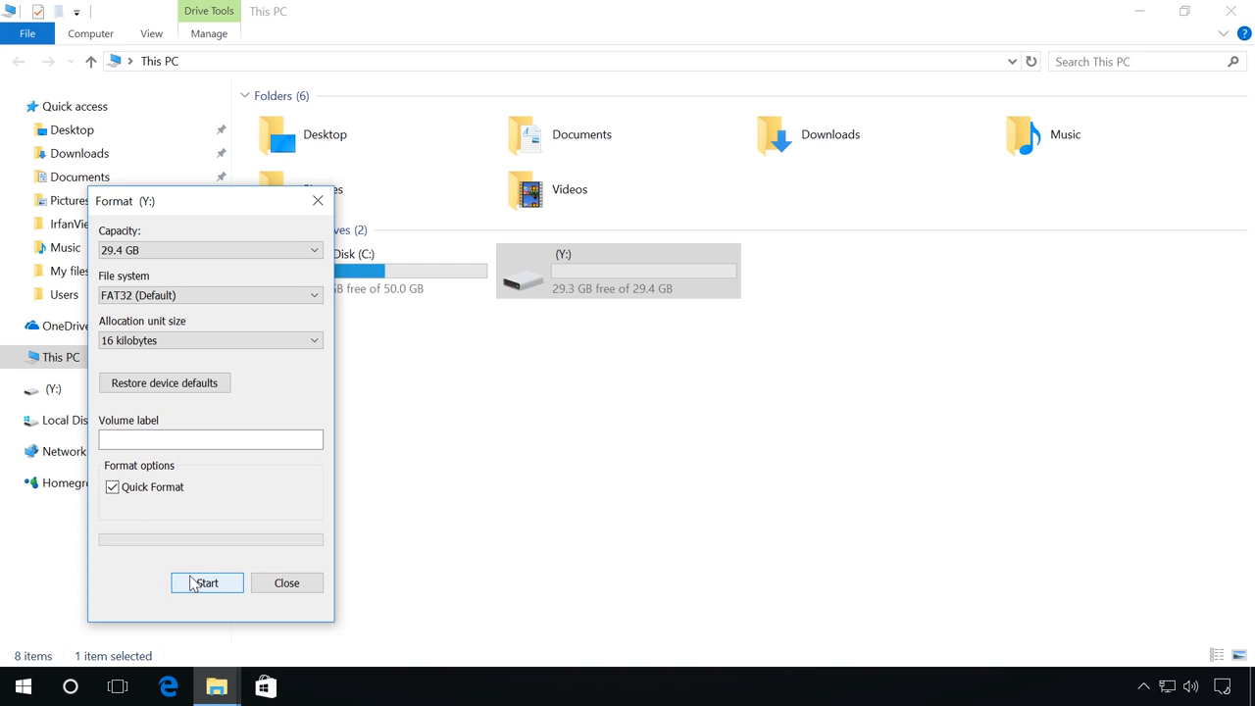
{"action": "left_click", "coordinate": [207, 582]}
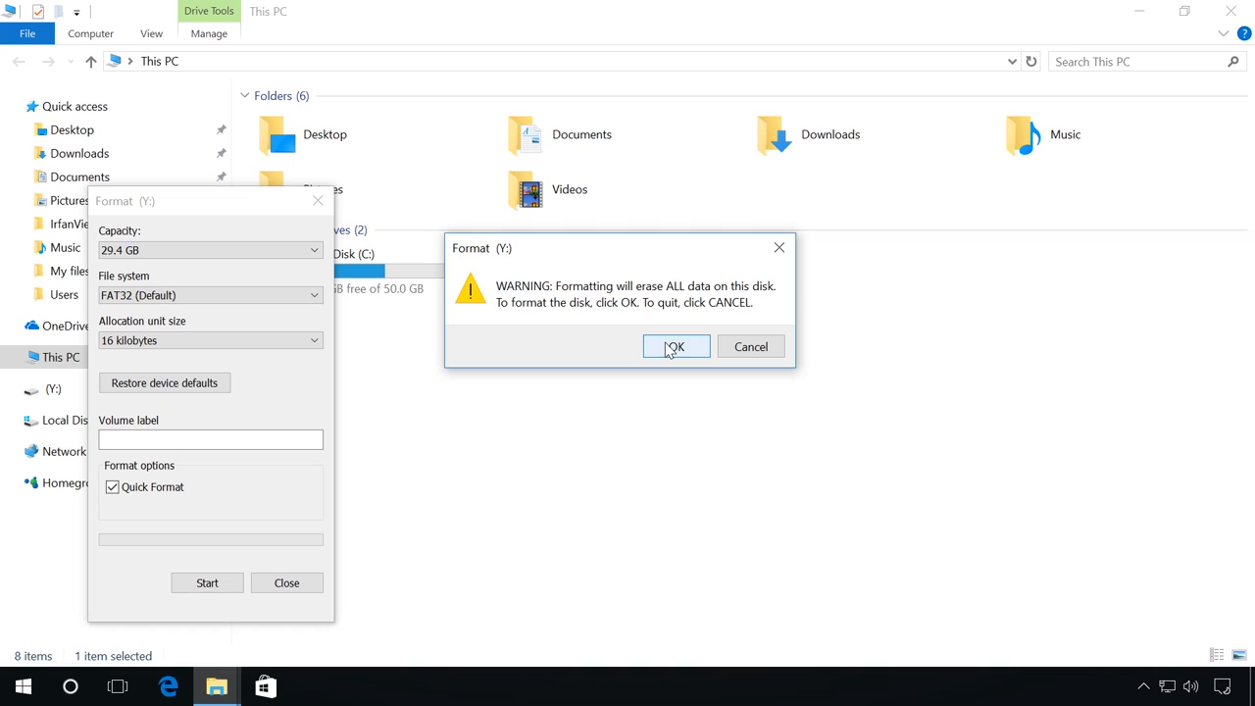
{"action": "left_click", "coordinate": [675, 346]}
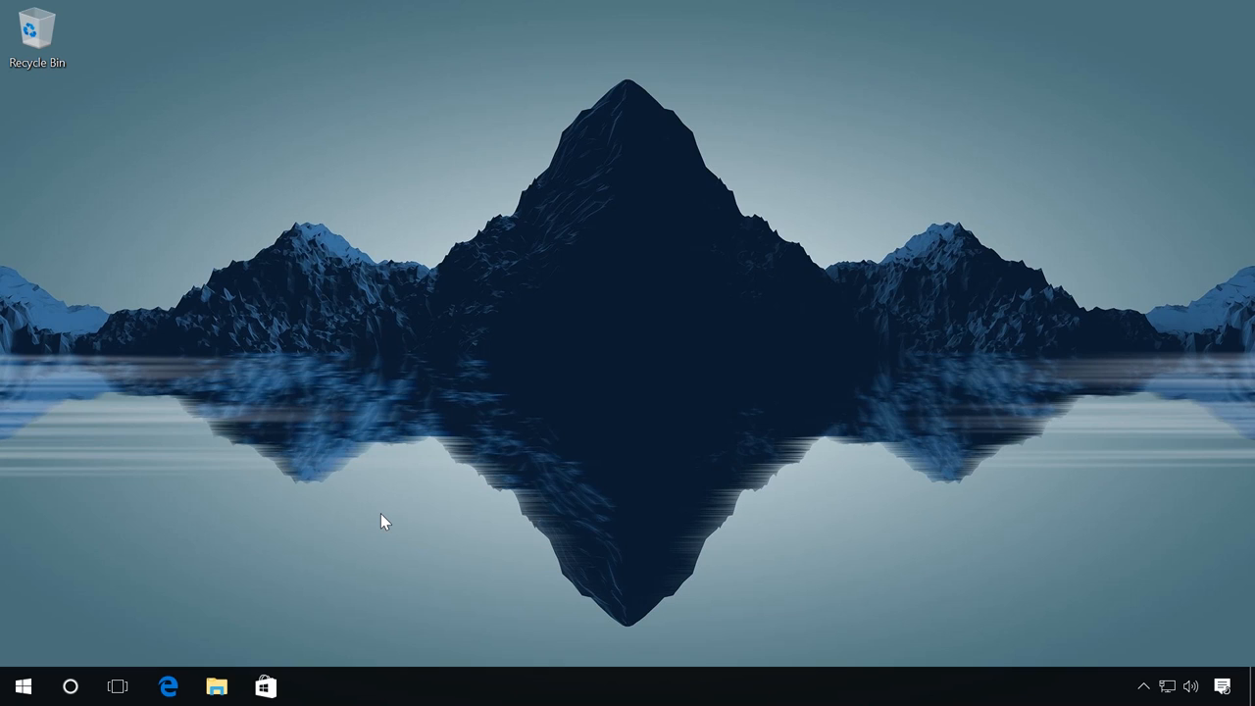
{"action": "mouse_move", "coordinate": [118, 636]}
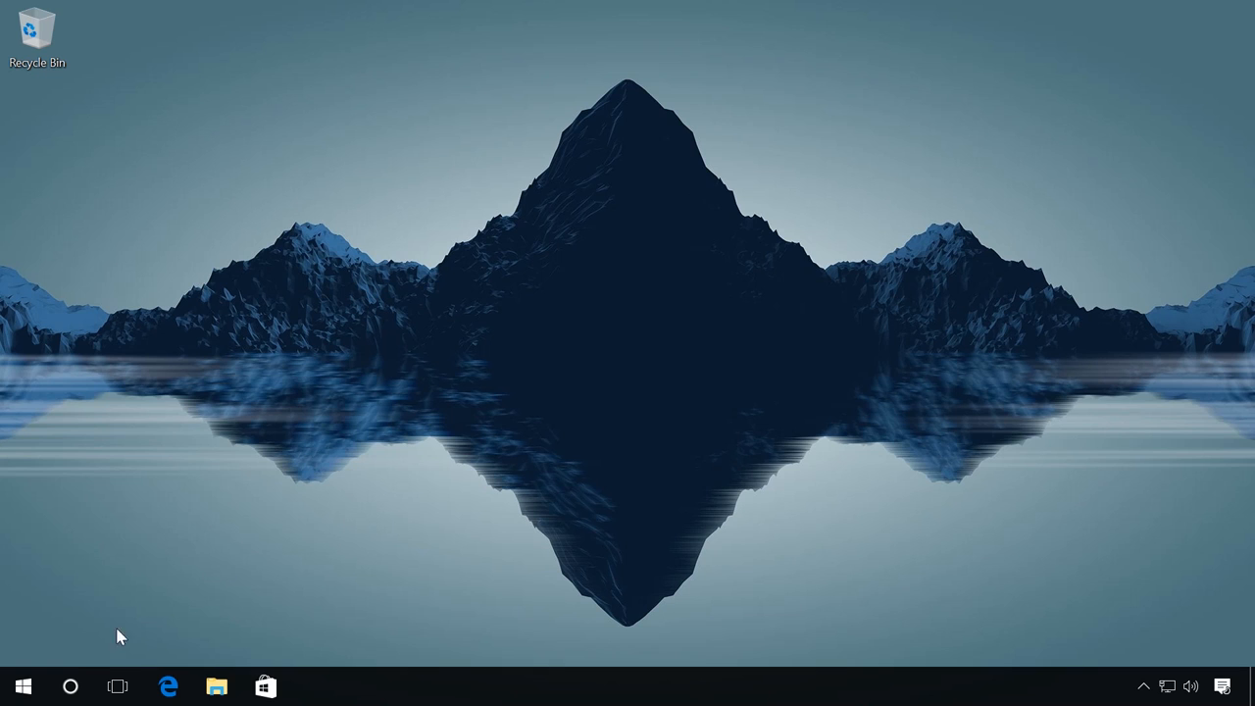
Step: Start an admin Command Prompt, launch diskpart and run list disk to show Disk 5
{"action": "right_click", "coordinate": [15, 685]}
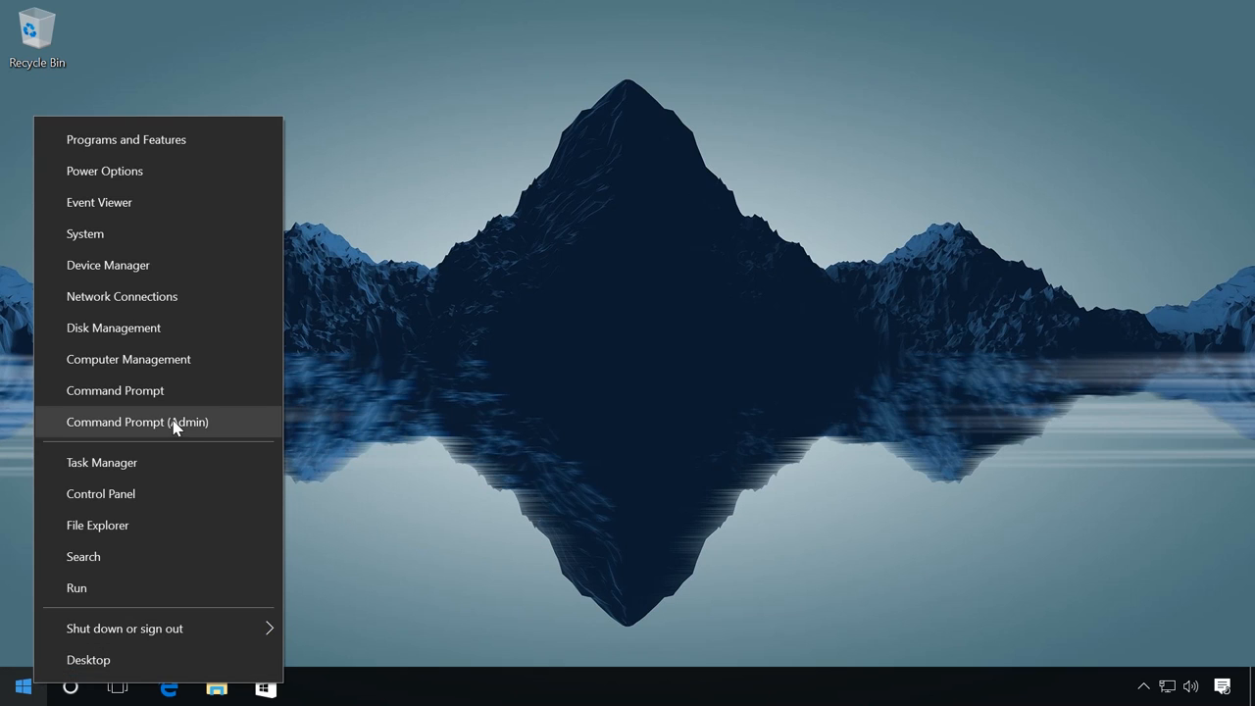
{"action": "left_click", "coordinate": [137, 421]}
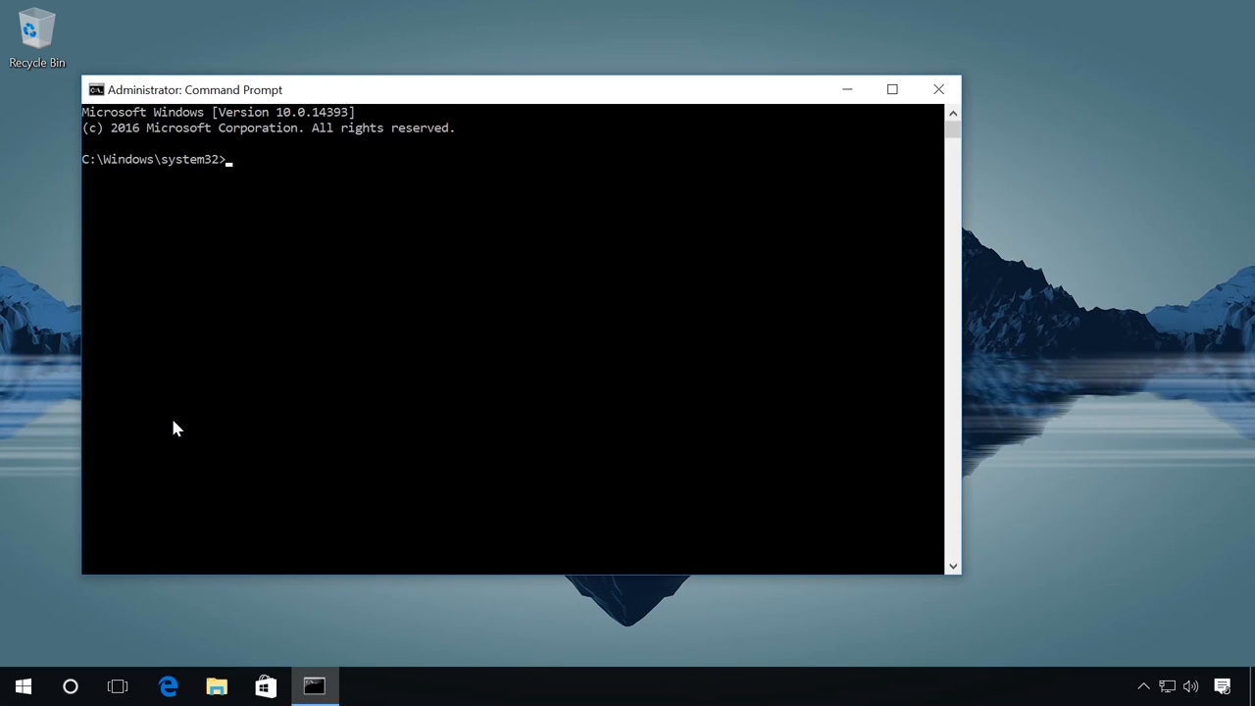
{"action": "type", "text": "diskpart"}
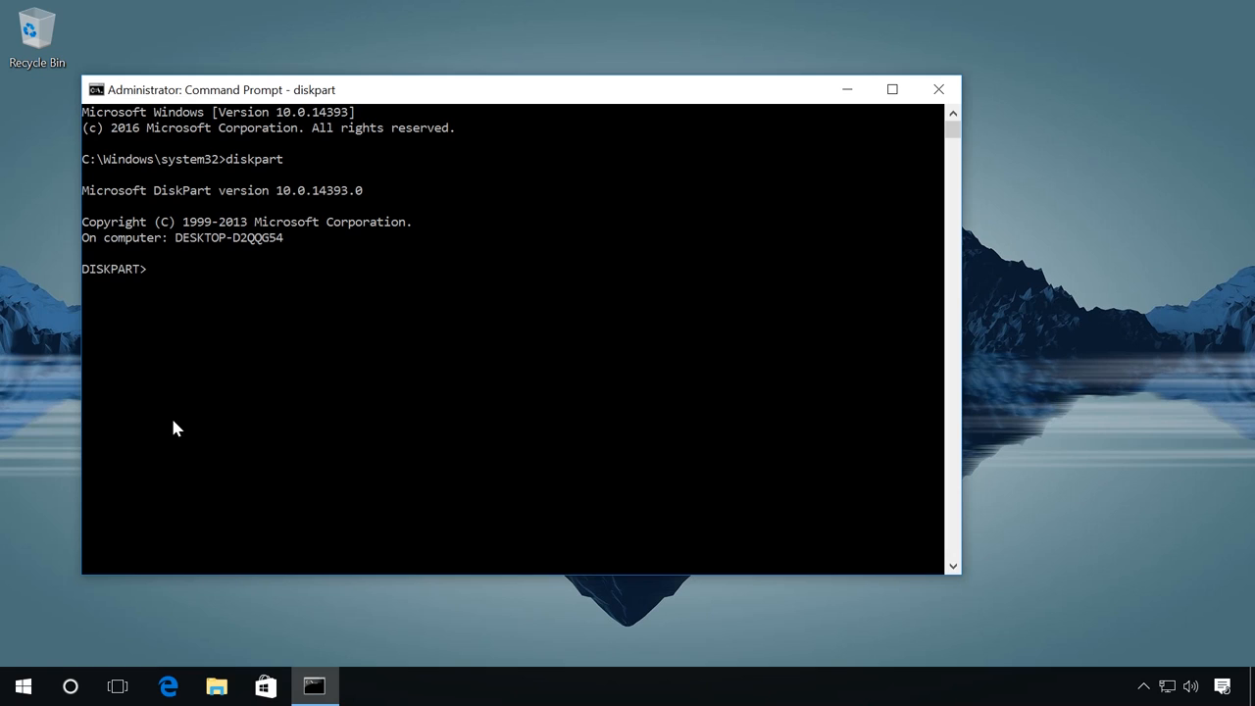
{"action": "type", "text": "list disk"}
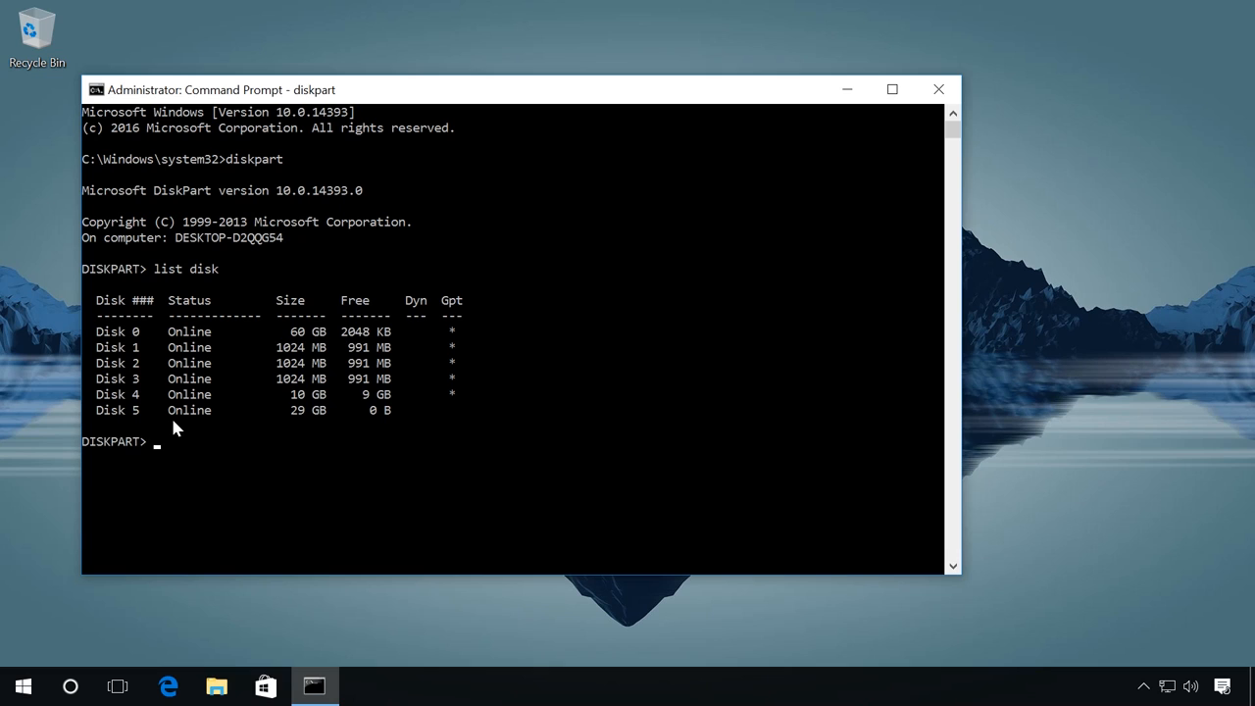
{"action": "mouse_move", "coordinate": [137, 432]}
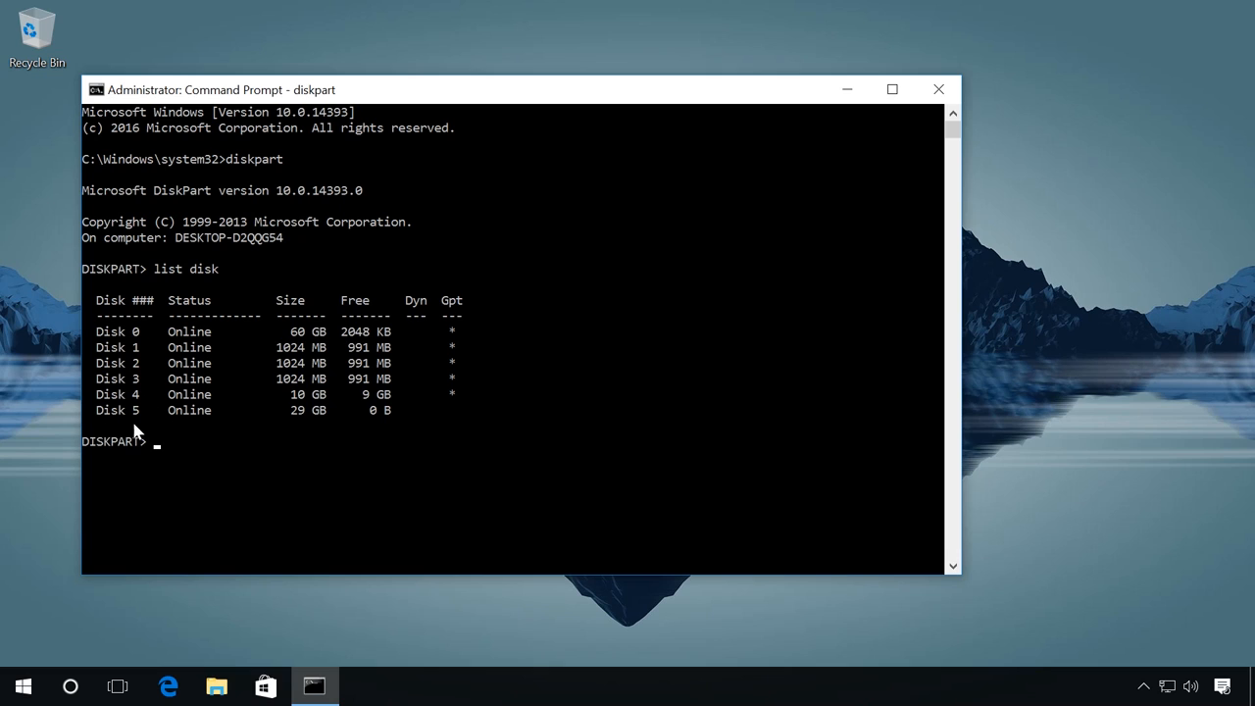
{"action": "mouse_move", "coordinate": [138, 402]}
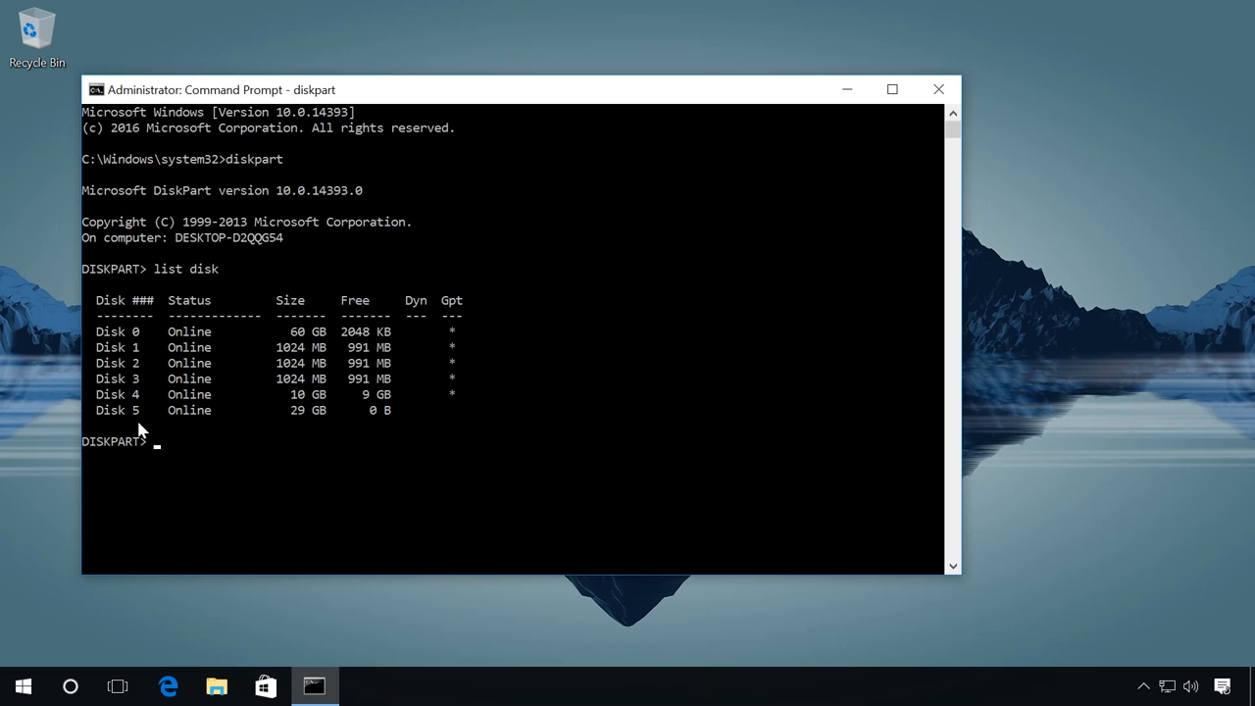
Step: Select disk 5, clean it, and create a 2000 MB primary partition
{"action": "type", "text": "select disk 5"}
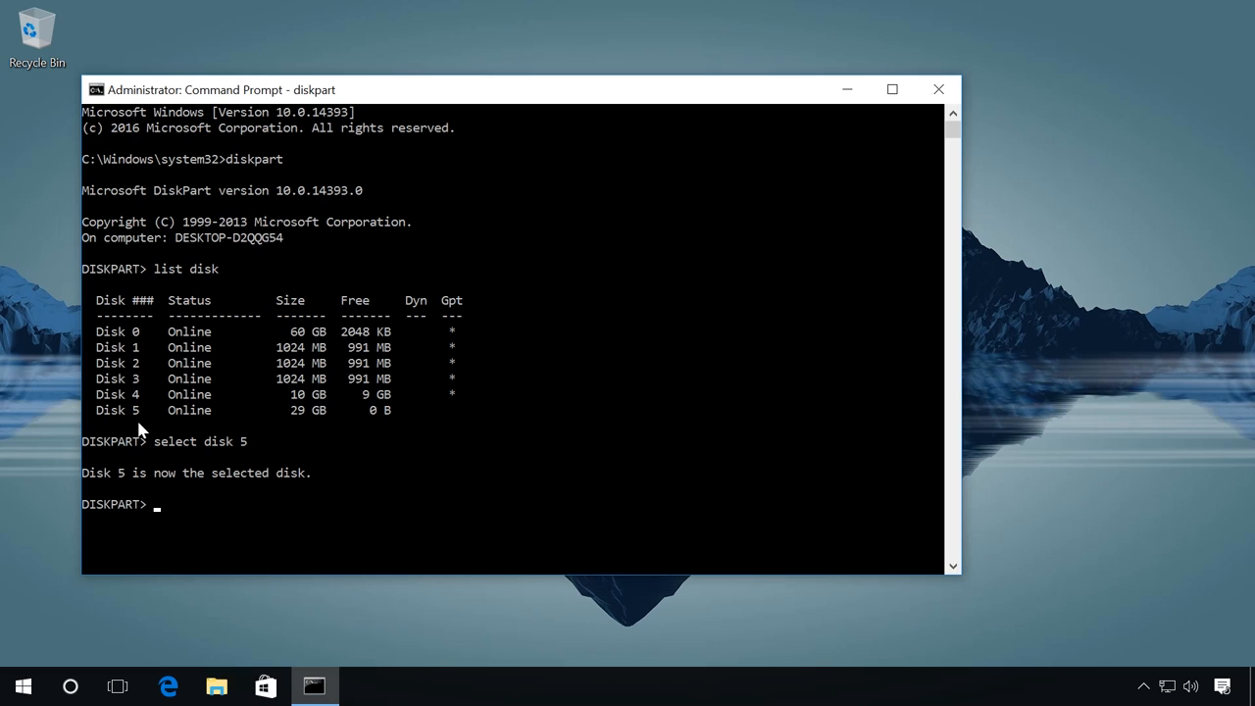
{"action": "type", "text": "cle"}
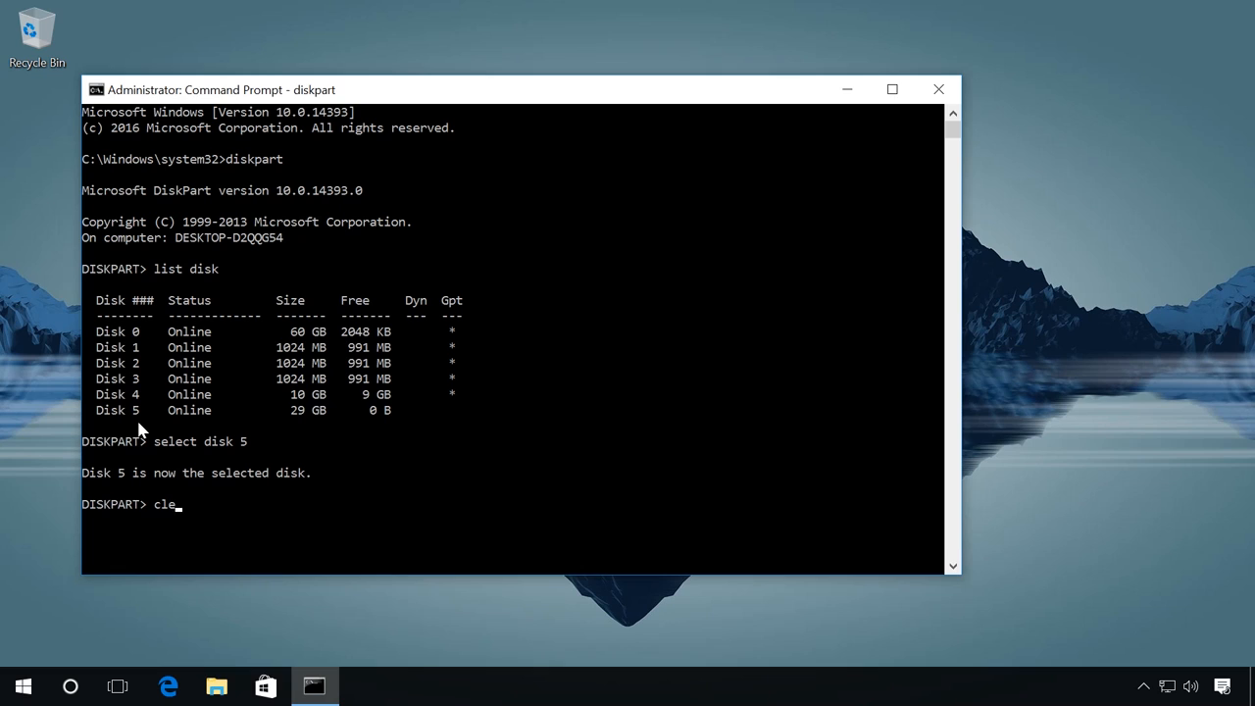
{"action": "type", "text": "an"}
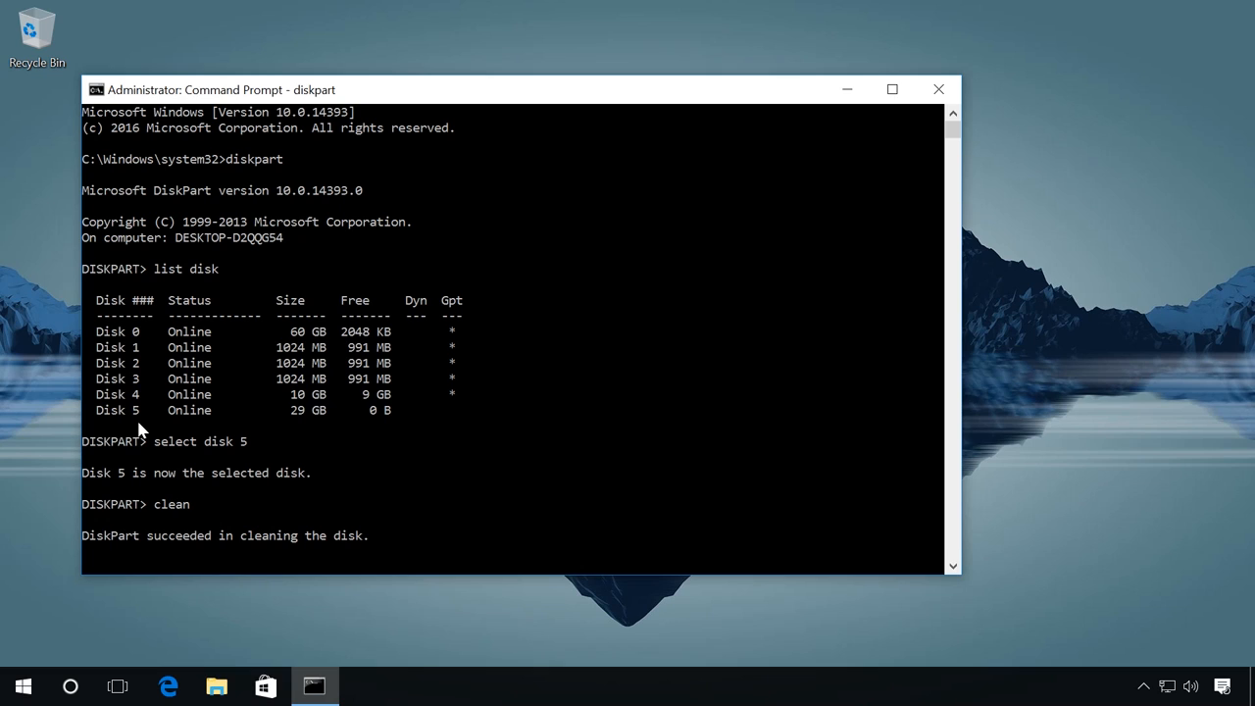
{"action": "type", "text": "crea"}
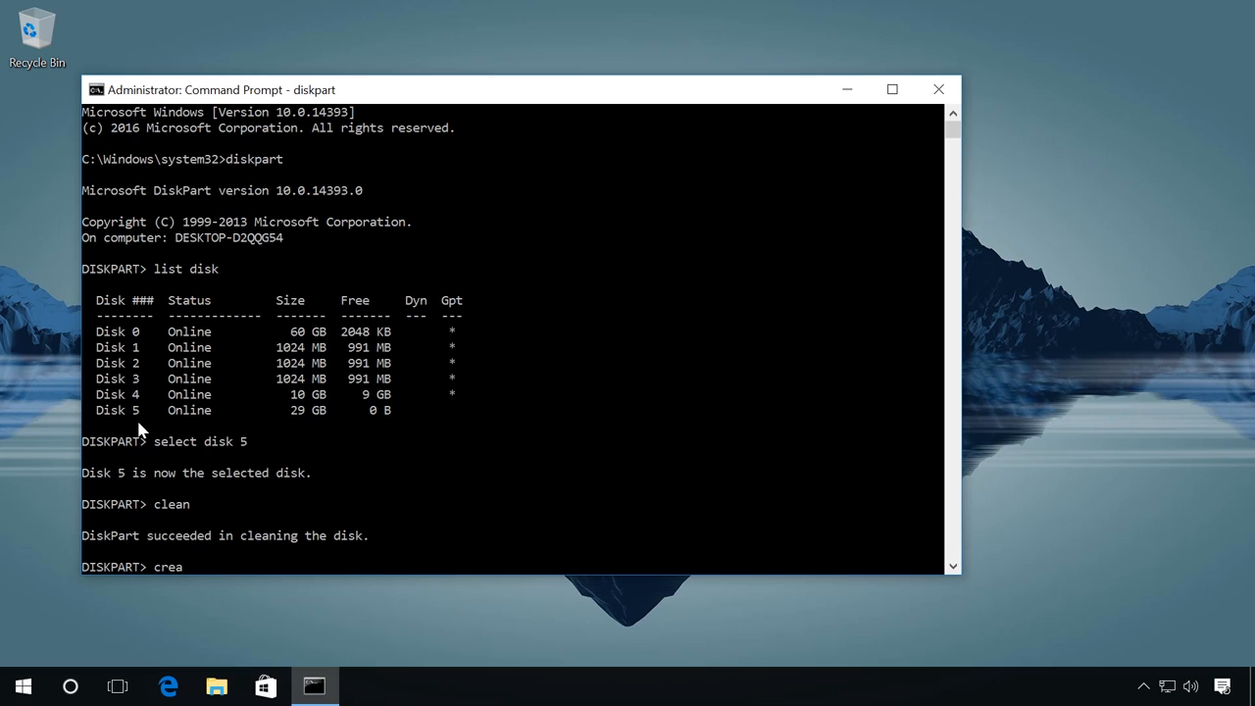
{"action": "type", "text": "te"}
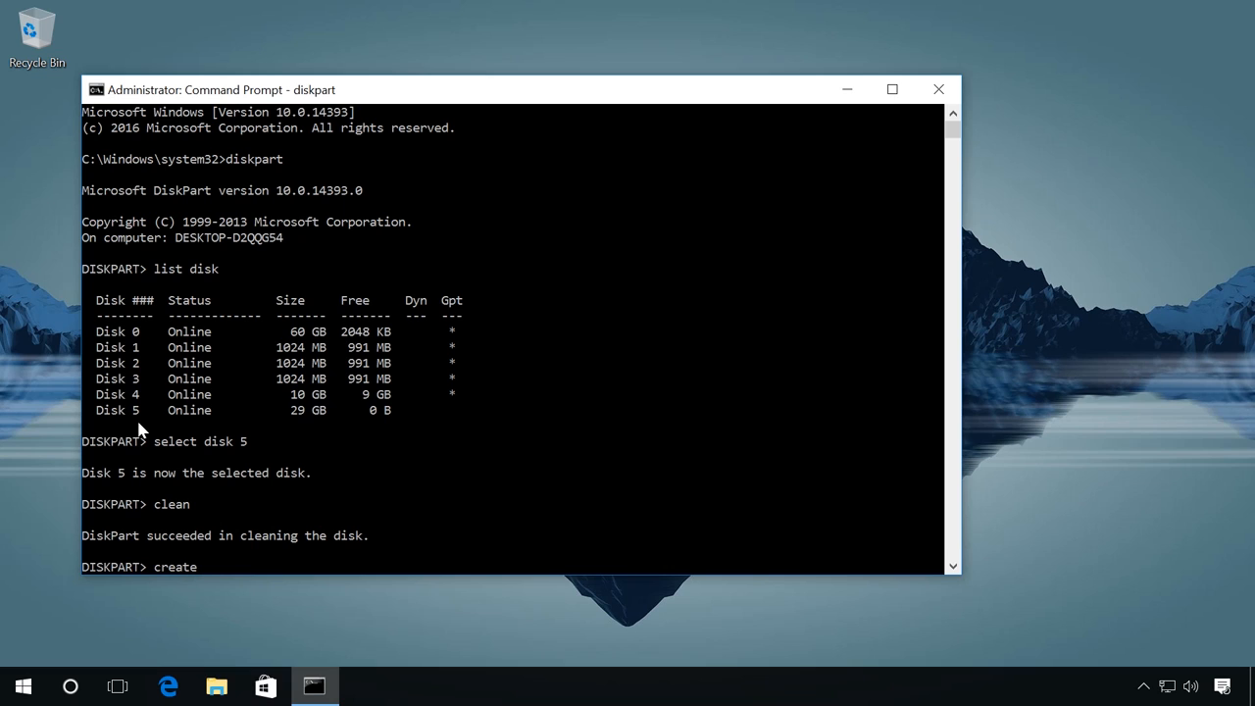
{"action": "type", "text": "partition primar"}
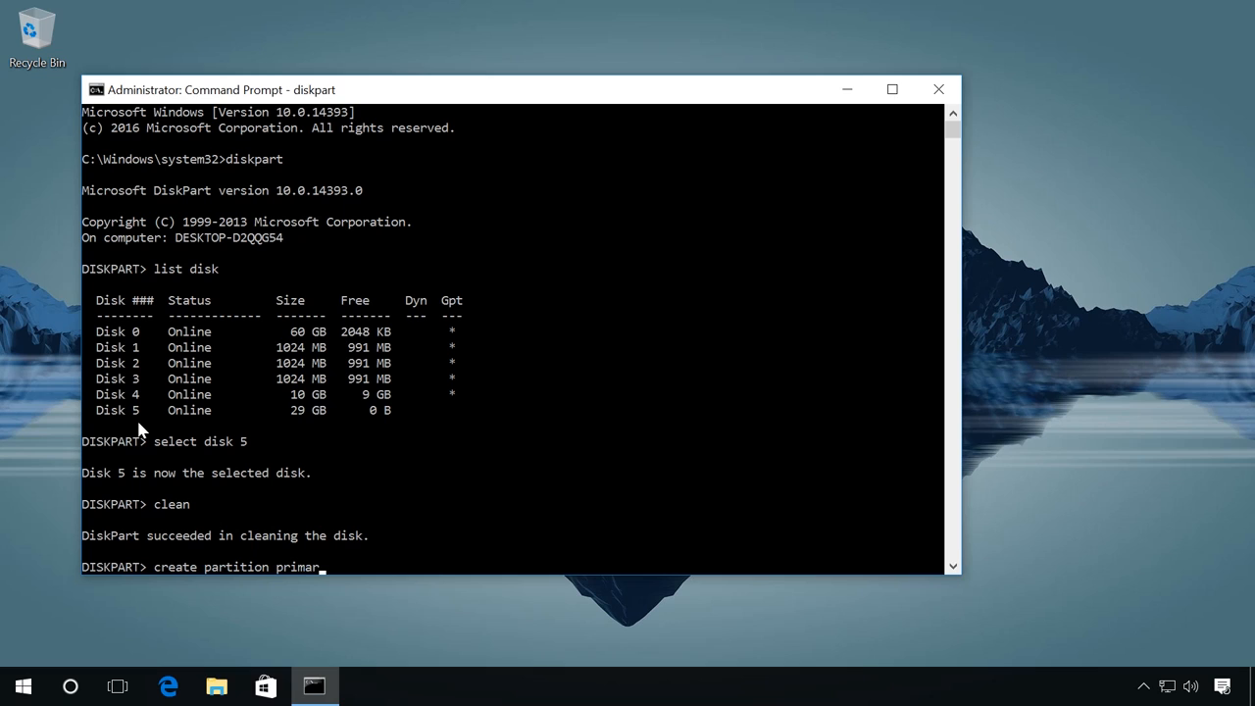
{"action": "type", "text": "y"}
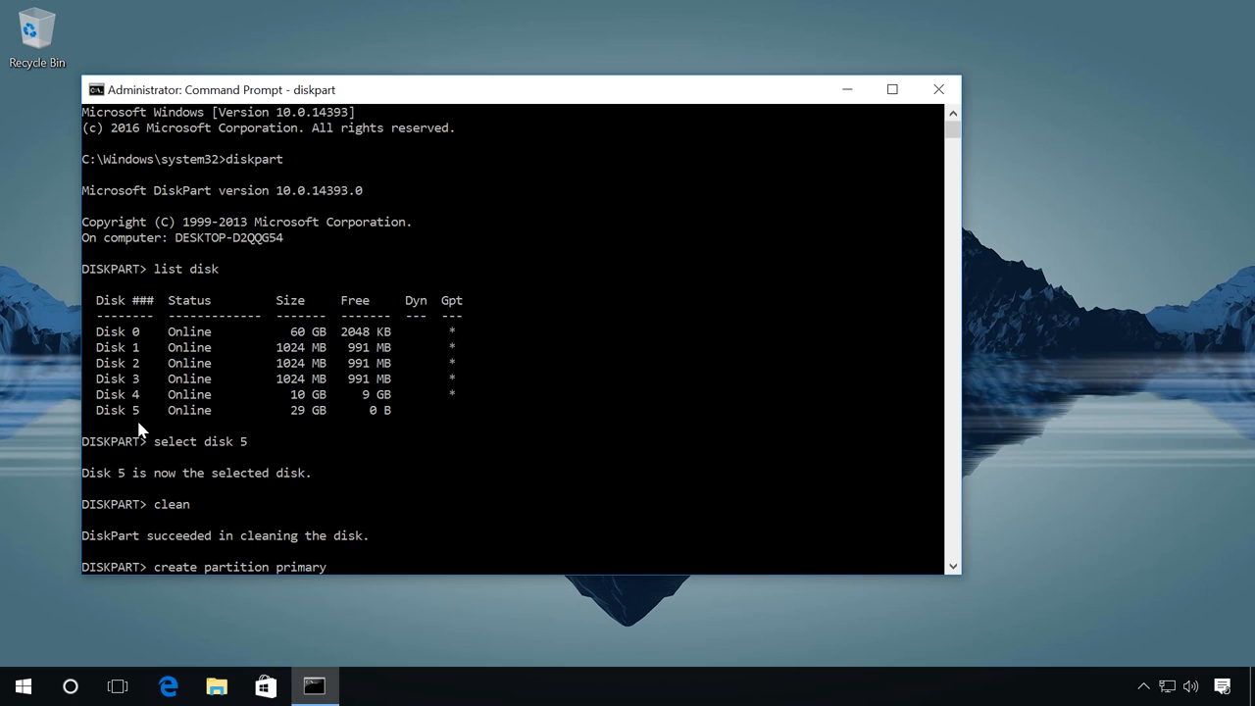
{"action": "type", "text": "size="}
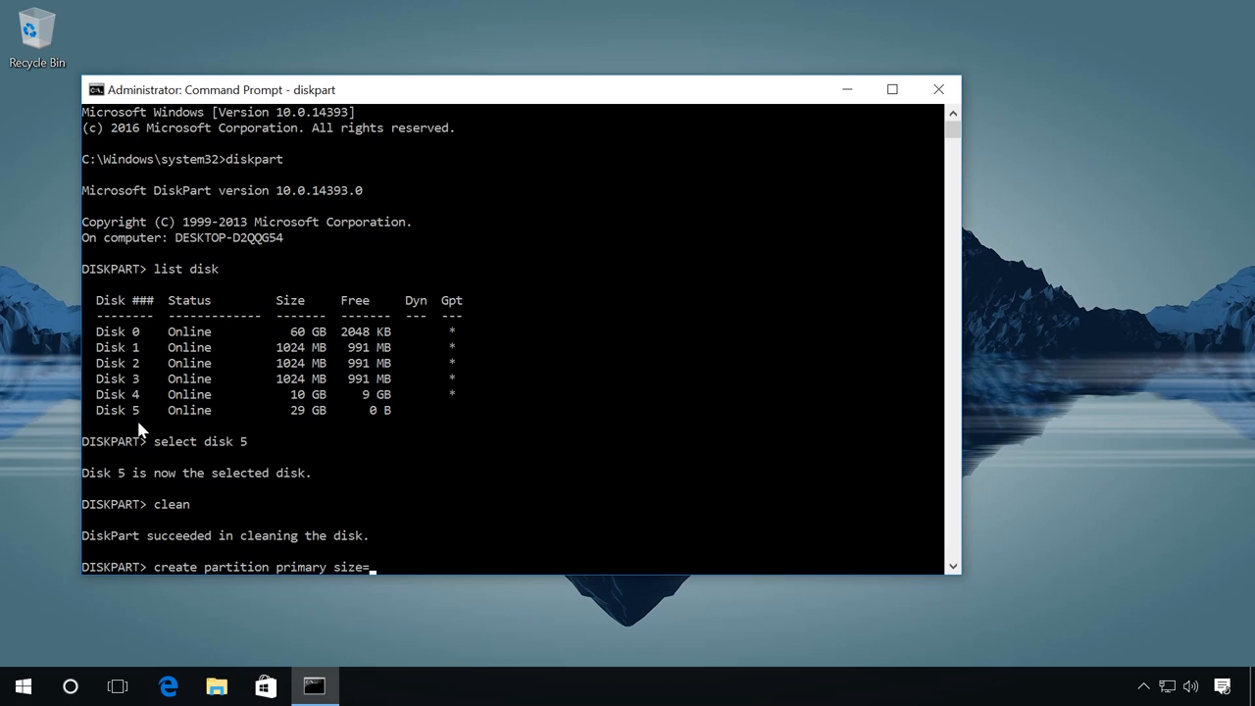
{"action": "type", "text": "2000"}
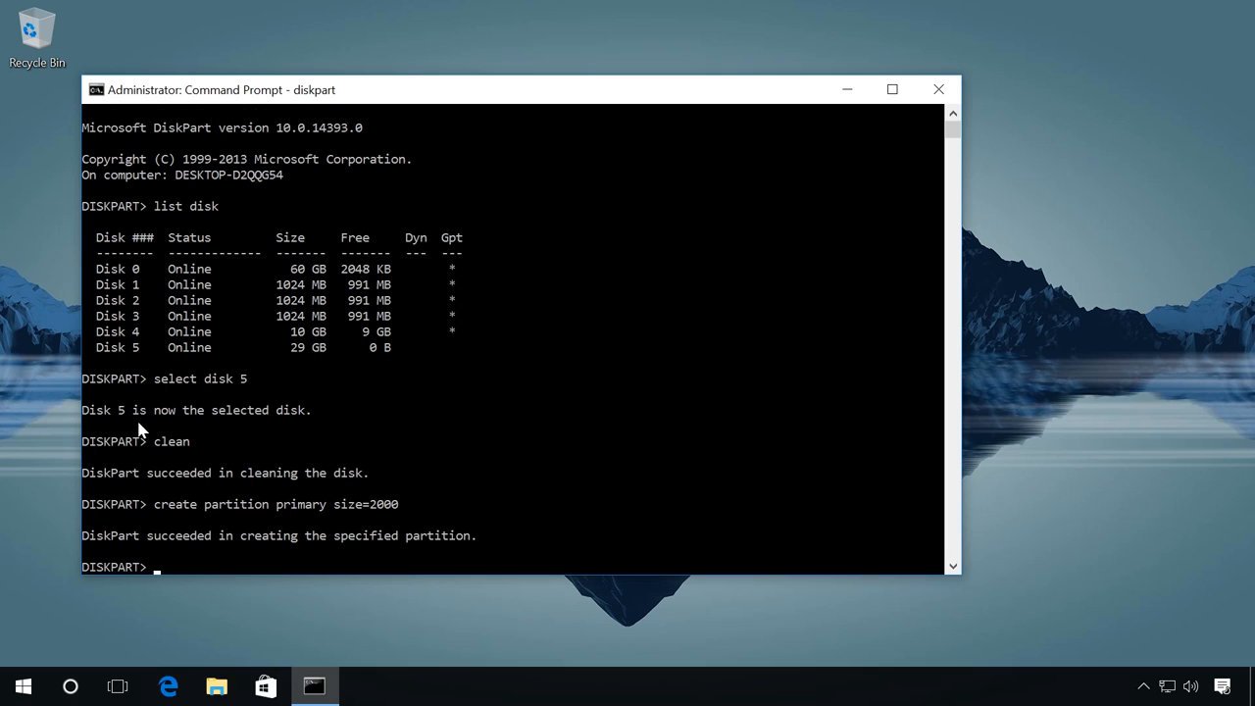
Step: Select partition 1 and quick-format it as FAT32
{"action": "type", "text": "select partition"}
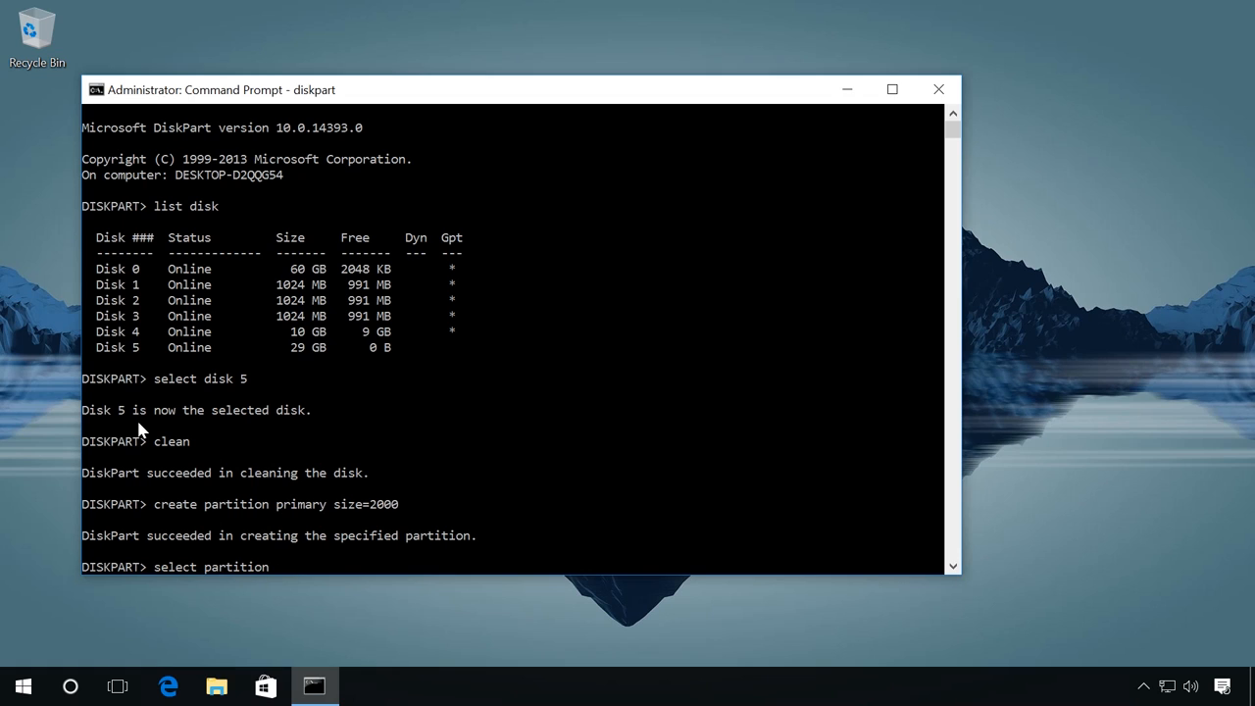
{"action": "type", "text": "1"}
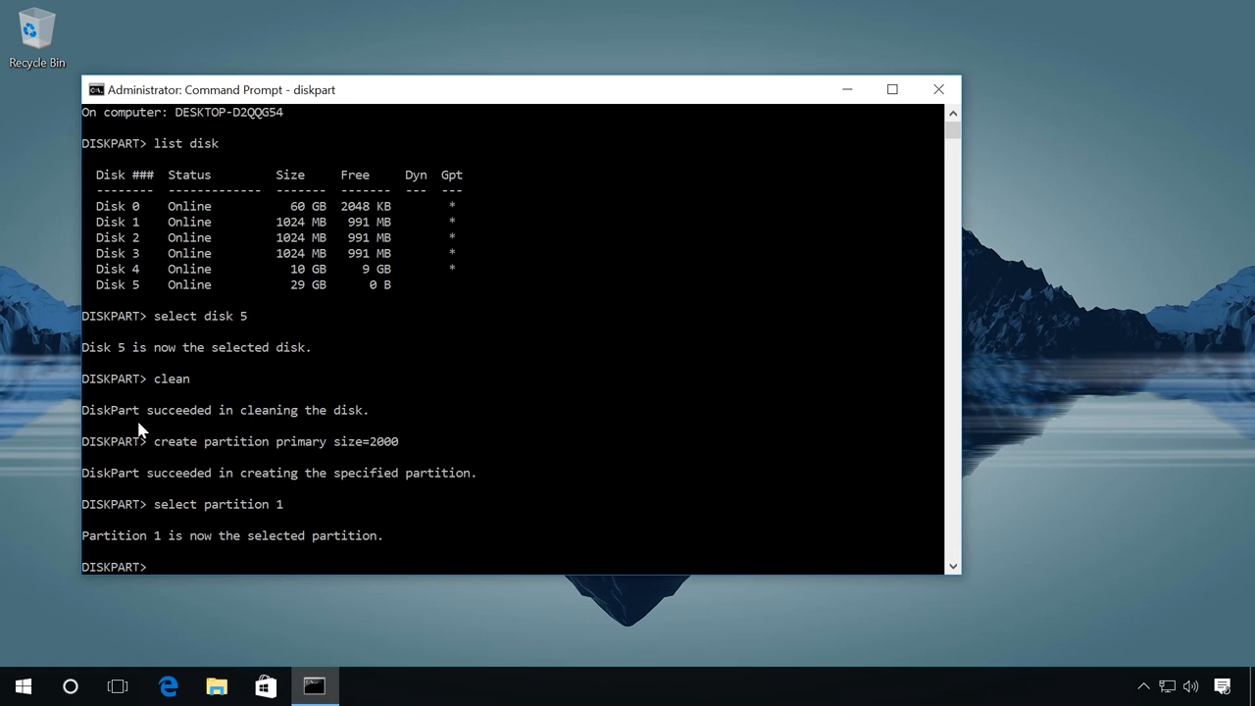
{"action": "type", "text": "format"}
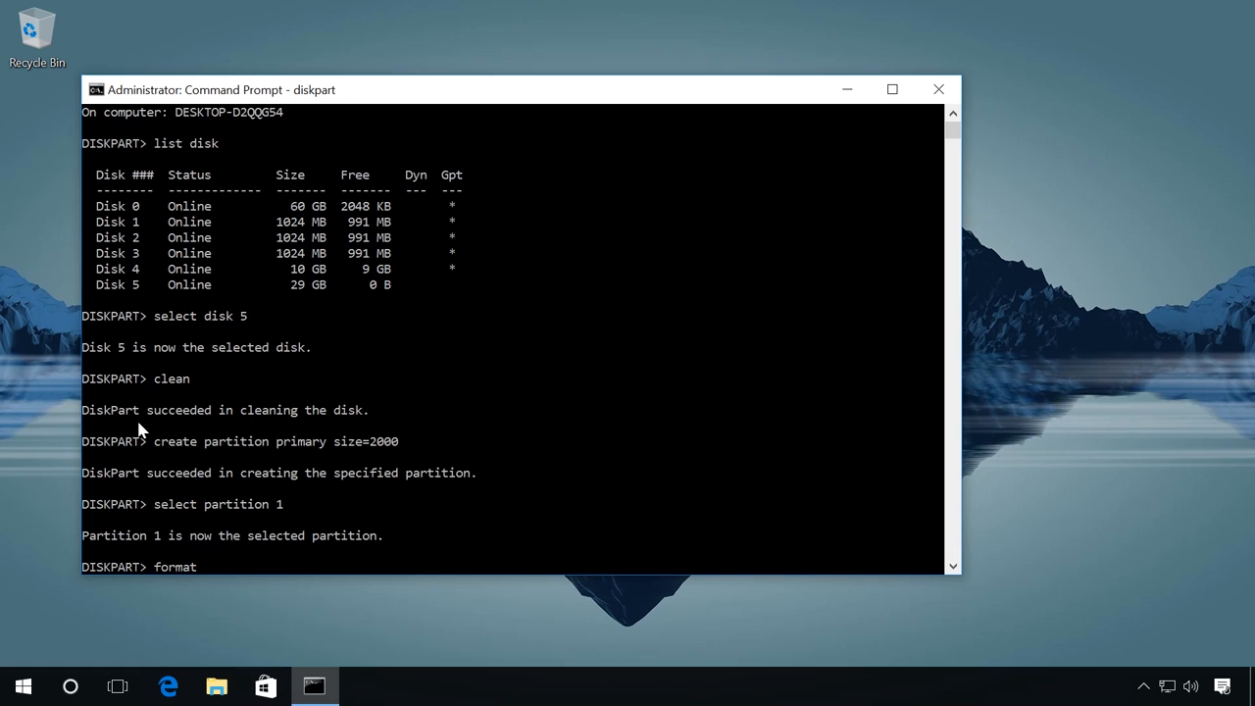
{"action": "type", "text": "fs="}
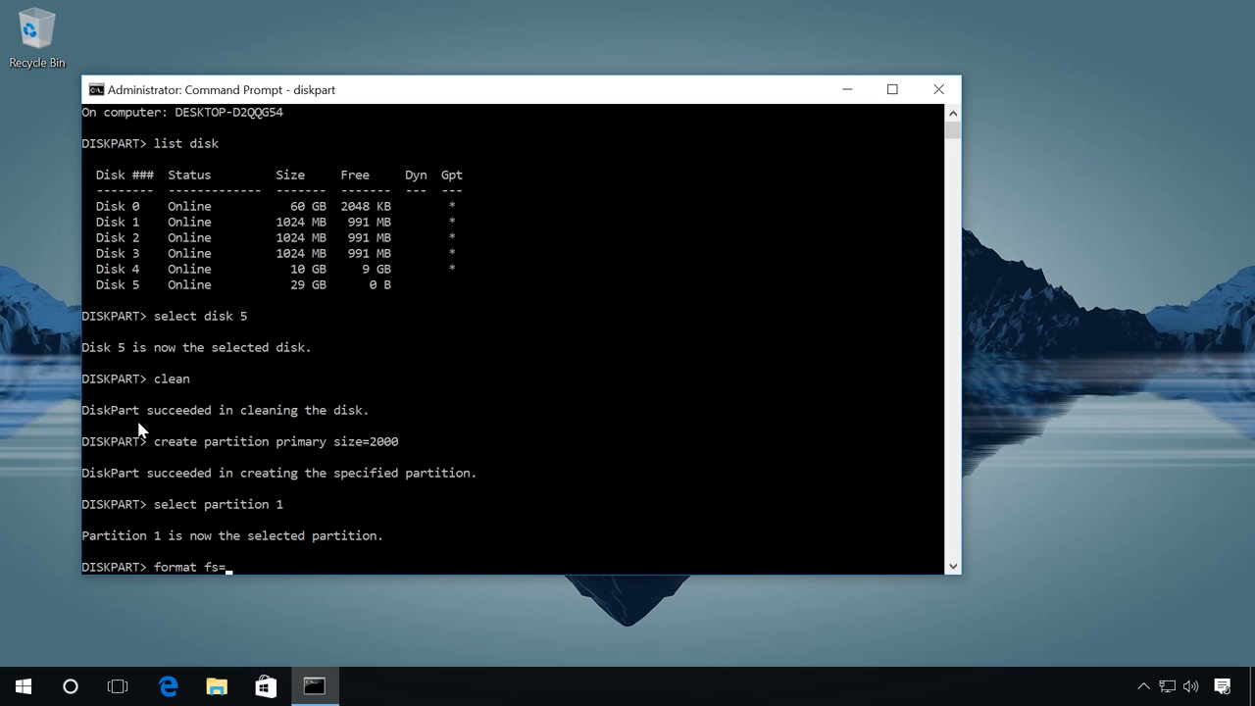
{"action": "type", "text": "fat"}
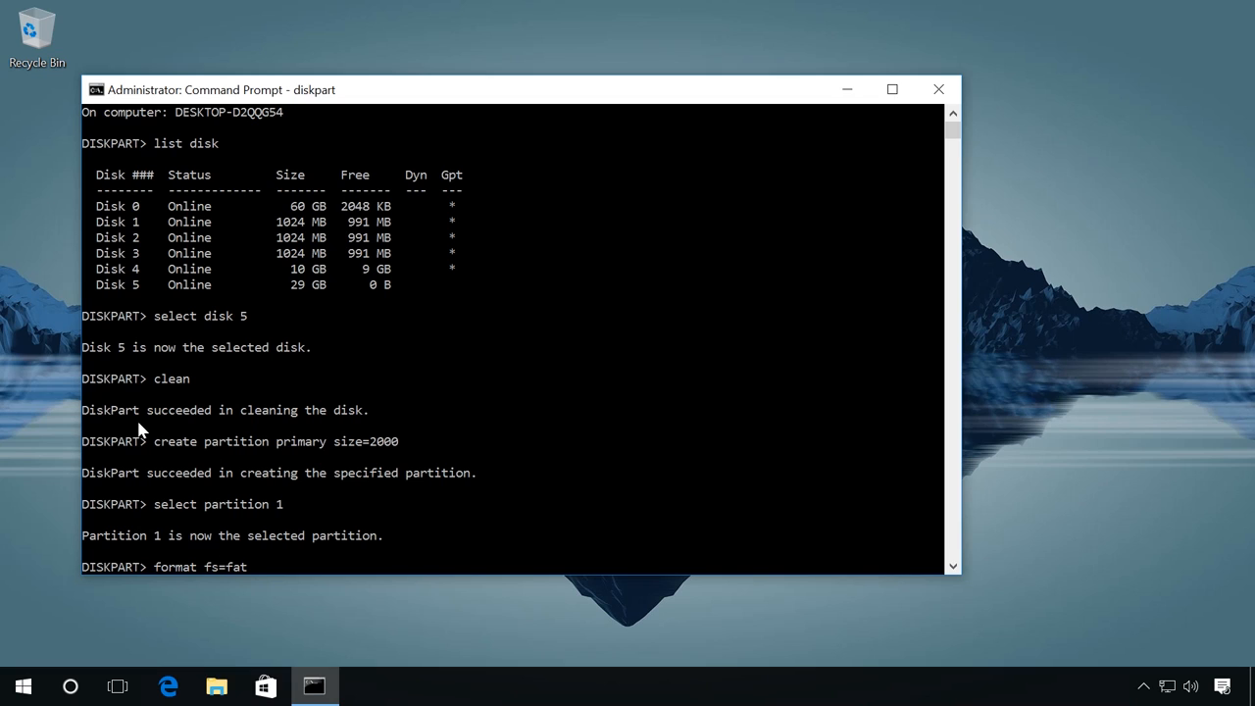
{"action": "type", "text": "32"}
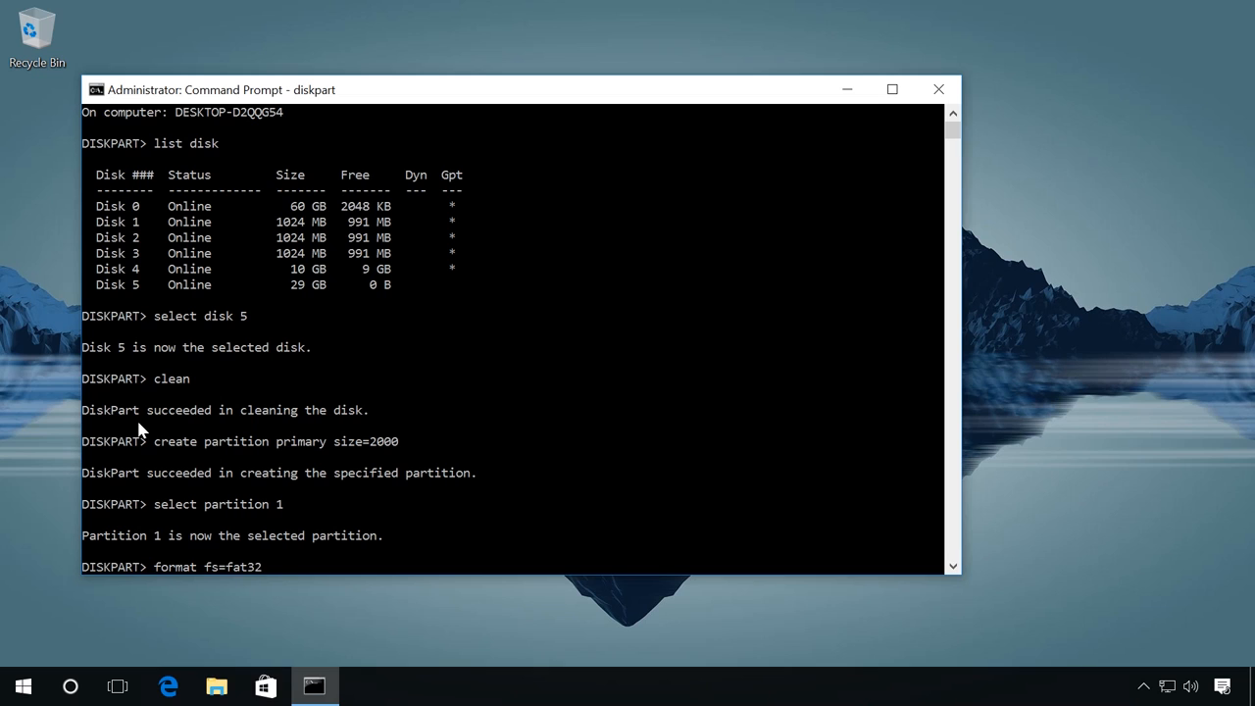
{"action": "type", "text": "quick"}
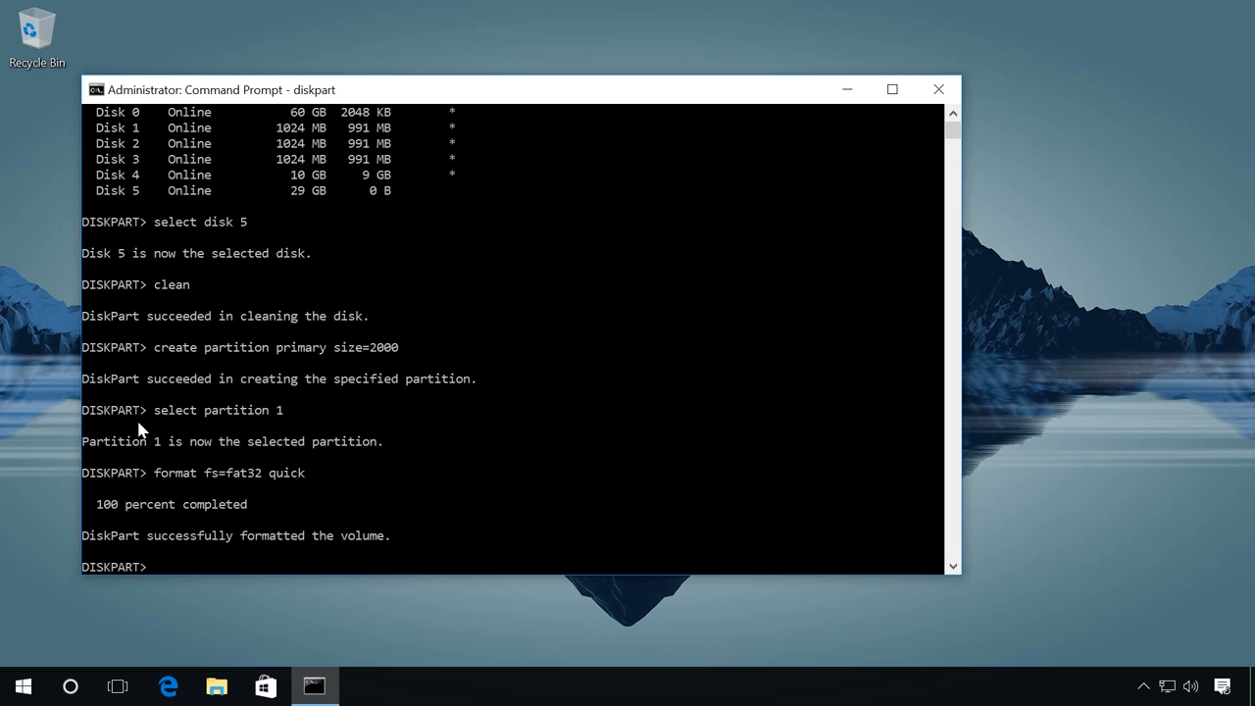
Step: Assign drive letter X to the new partition and exit DiskPart
{"action": "type", "text": "ass"}
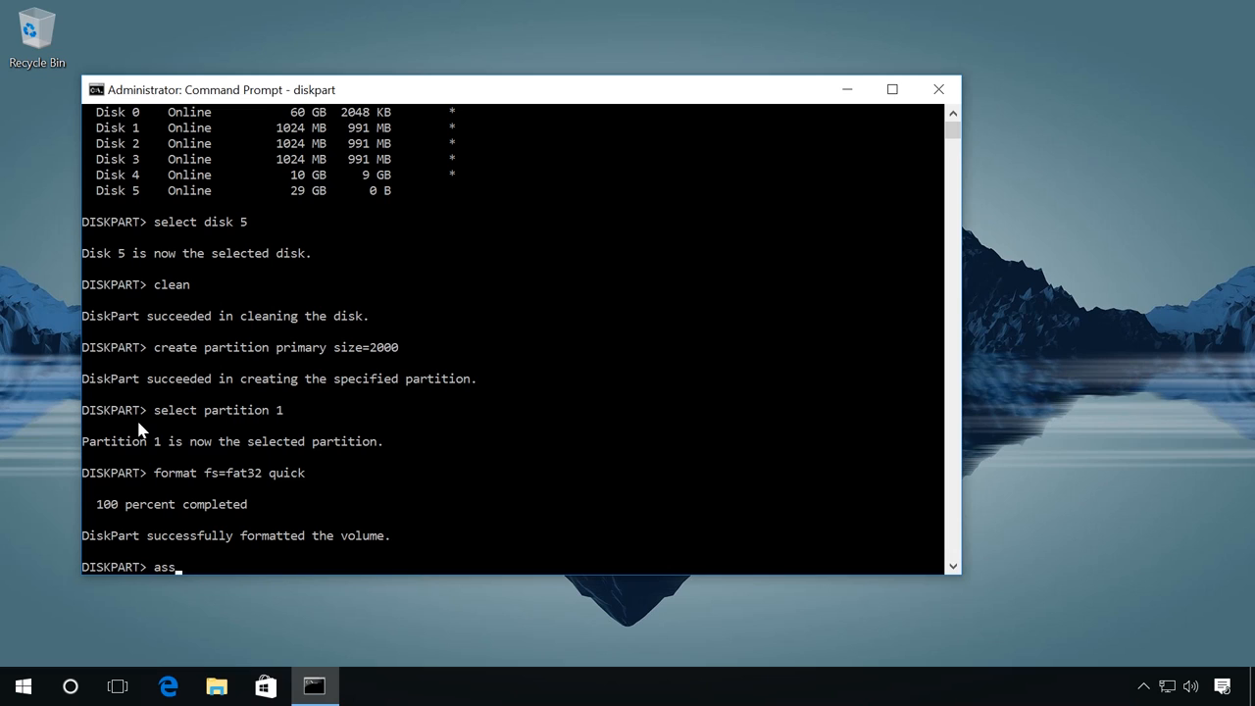
{"action": "type", "text": "ign"}
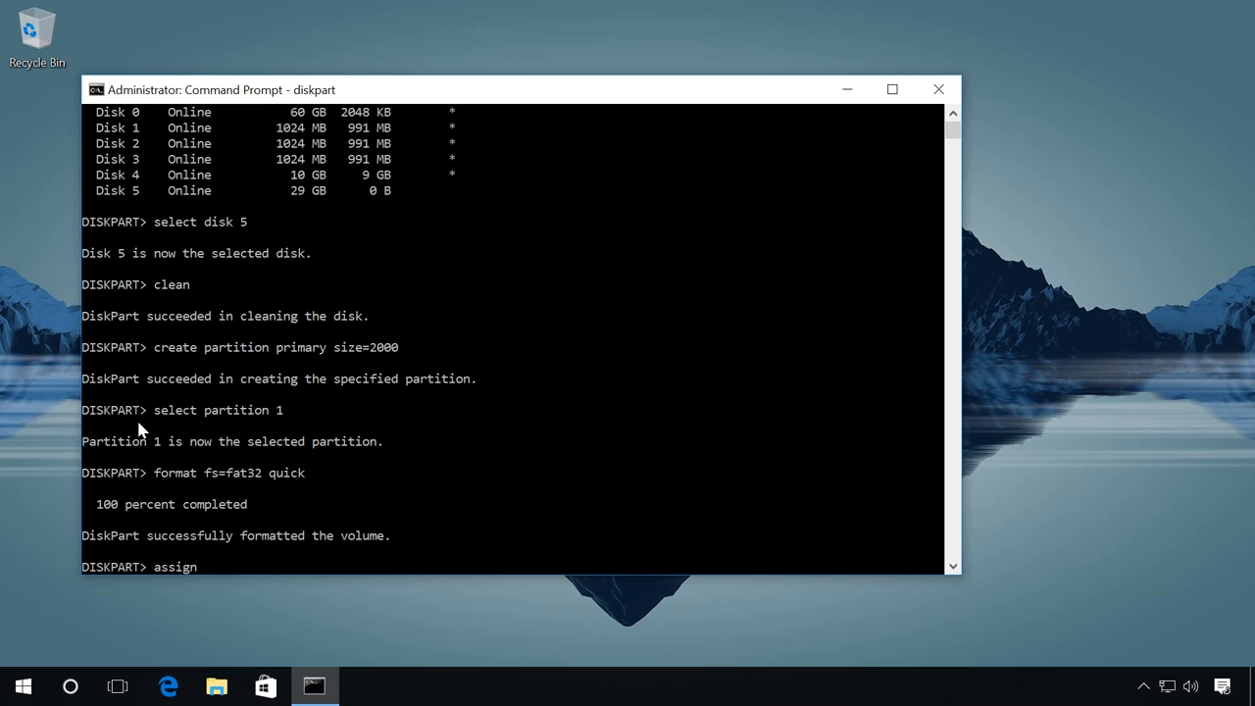
{"action": "type", "text": "lett"}
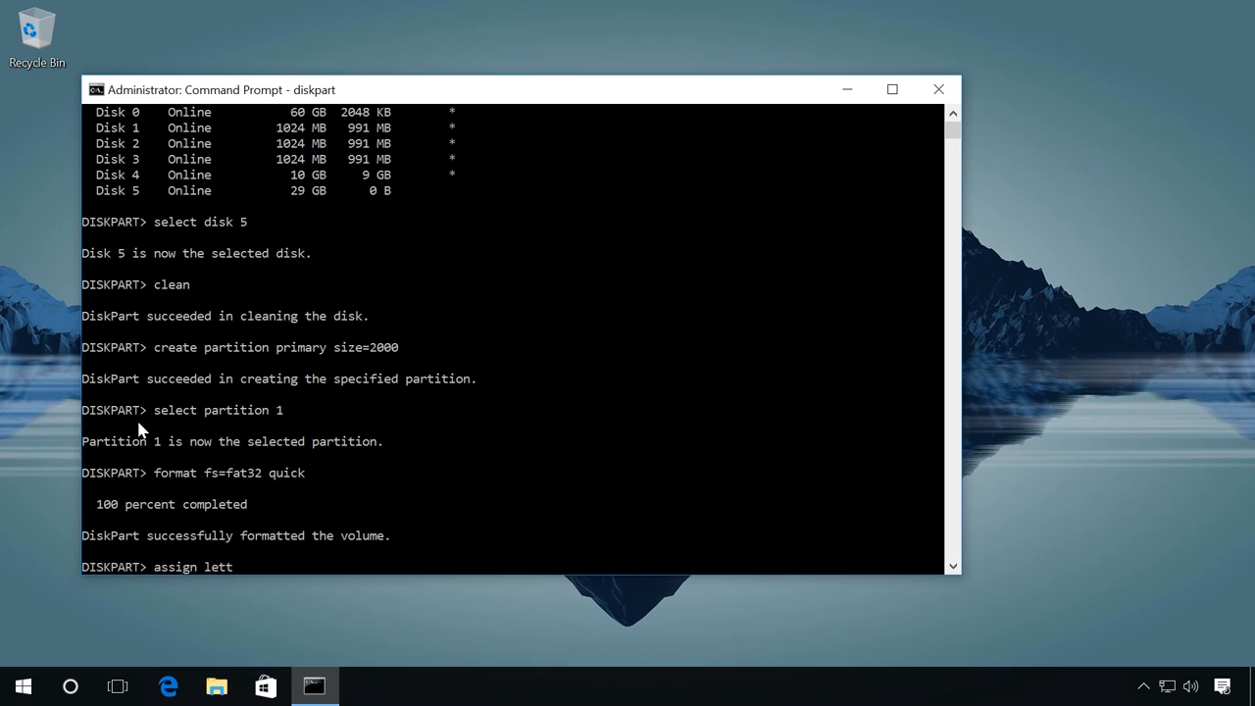
{"action": "type", "text": "er=X"}
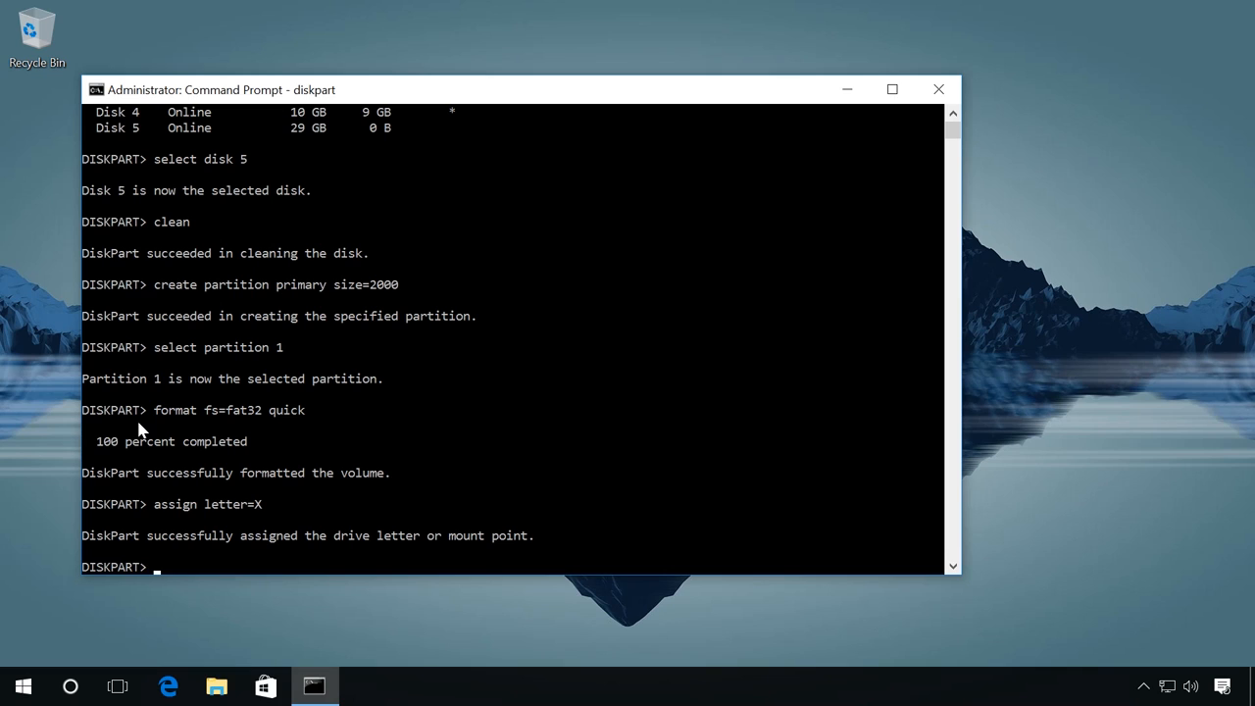
{"action": "type", "text": "ex"}
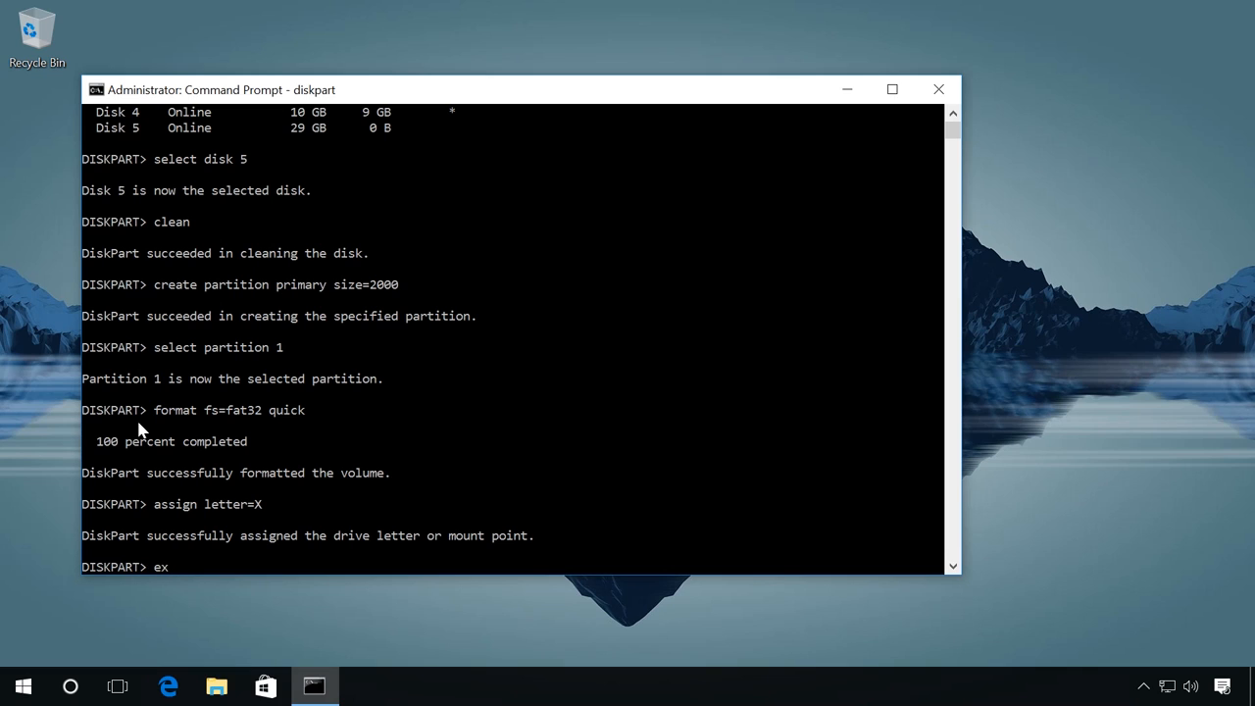
{"action": "type", "text": "it"}
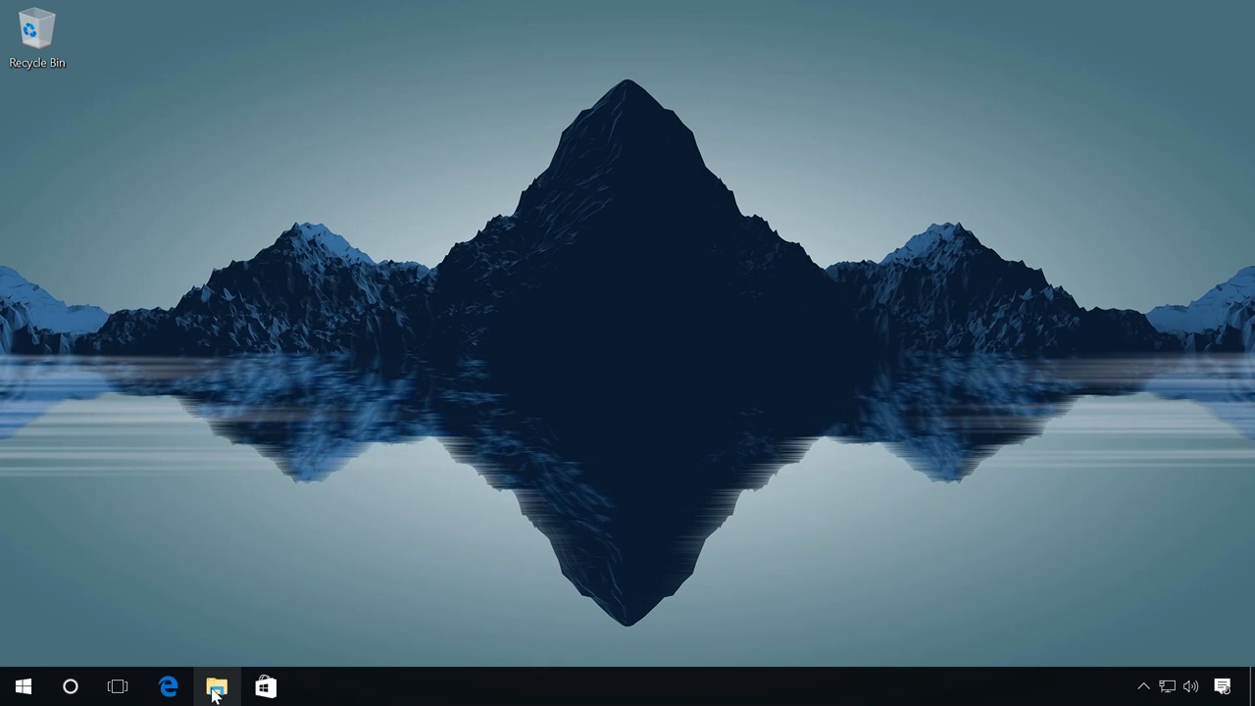
Step: Open File Explorer and view the Properties of the 1.94 GB drive X:
{"action": "left_click", "coordinate": [216, 686]}
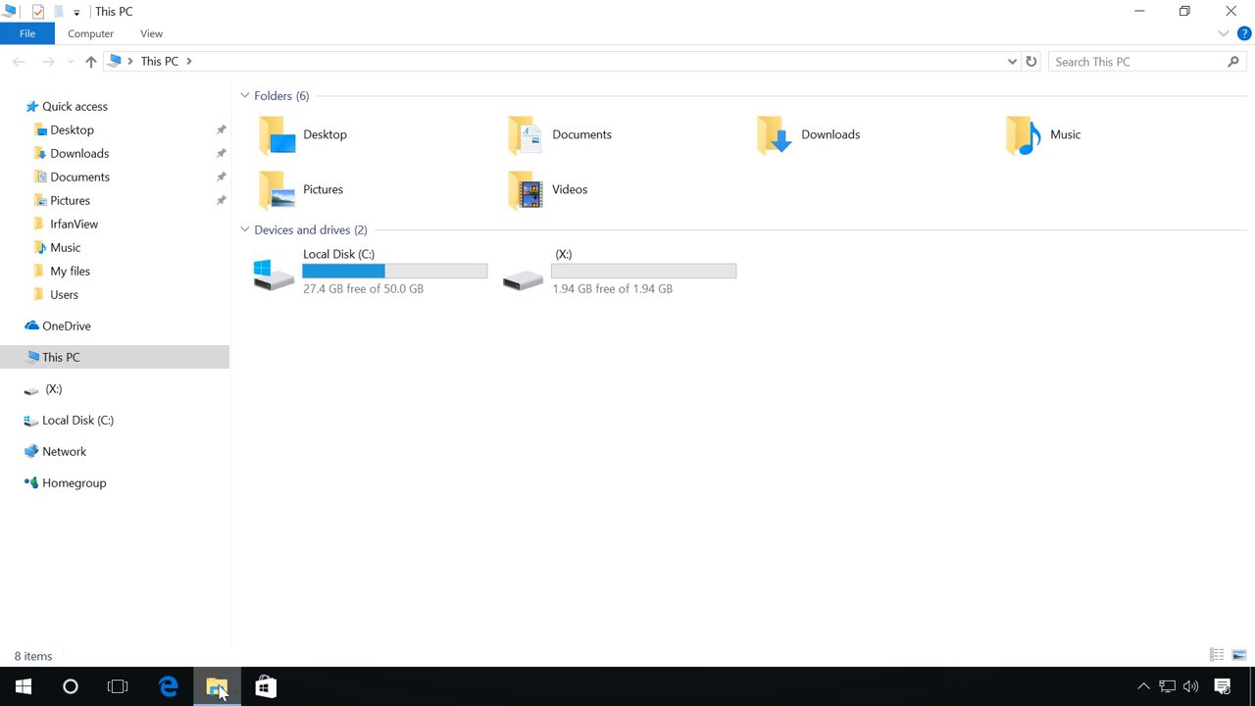
{"action": "mouse_move", "coordinate": [668, 294]}
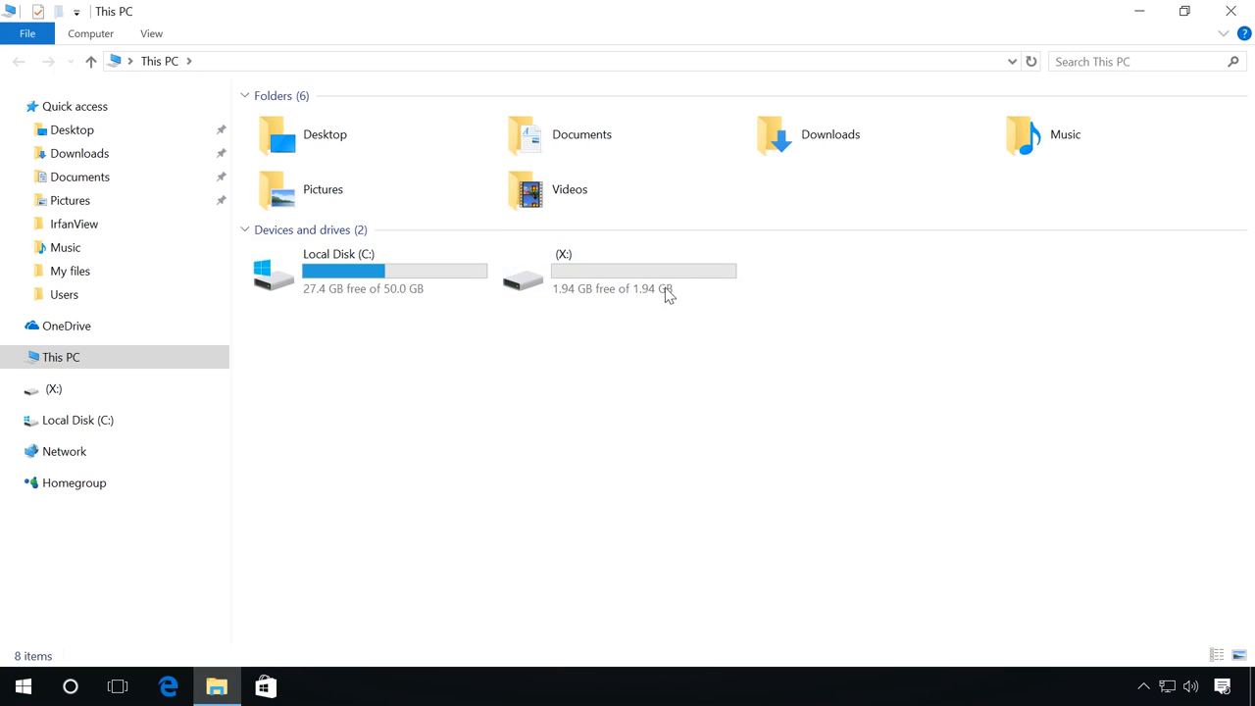
{"action": "left_click", "coordinate": [608, 265]}
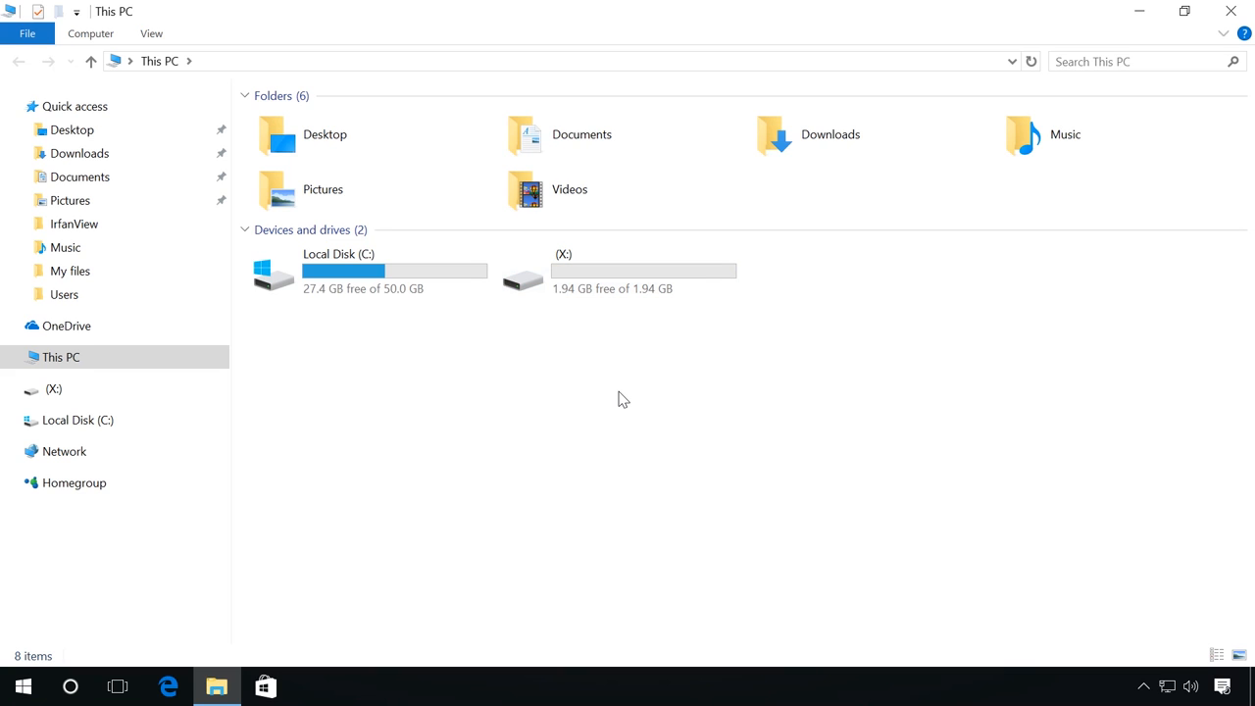
{"action": "right_click", "coordinate": [618, 271]}
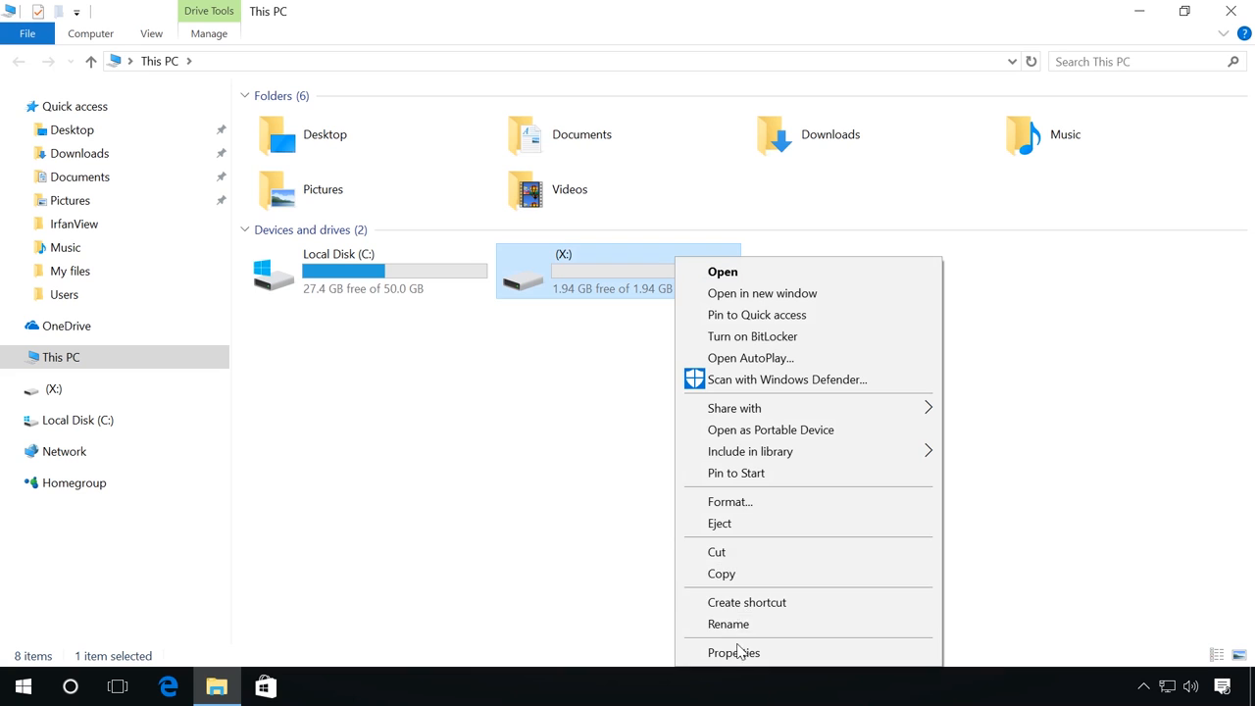
{"action": "left_click", "coordinate": [734, 652]}
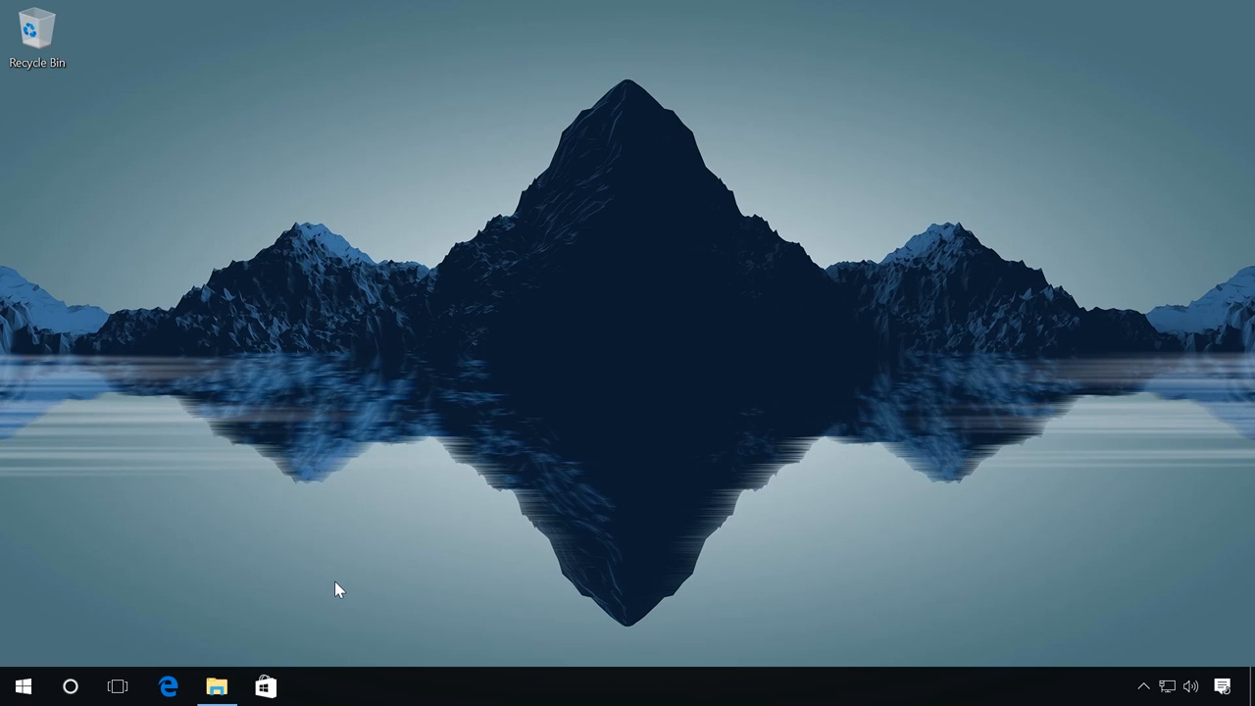
{"action": "mouse_move", "coordinate": [253, 601]}
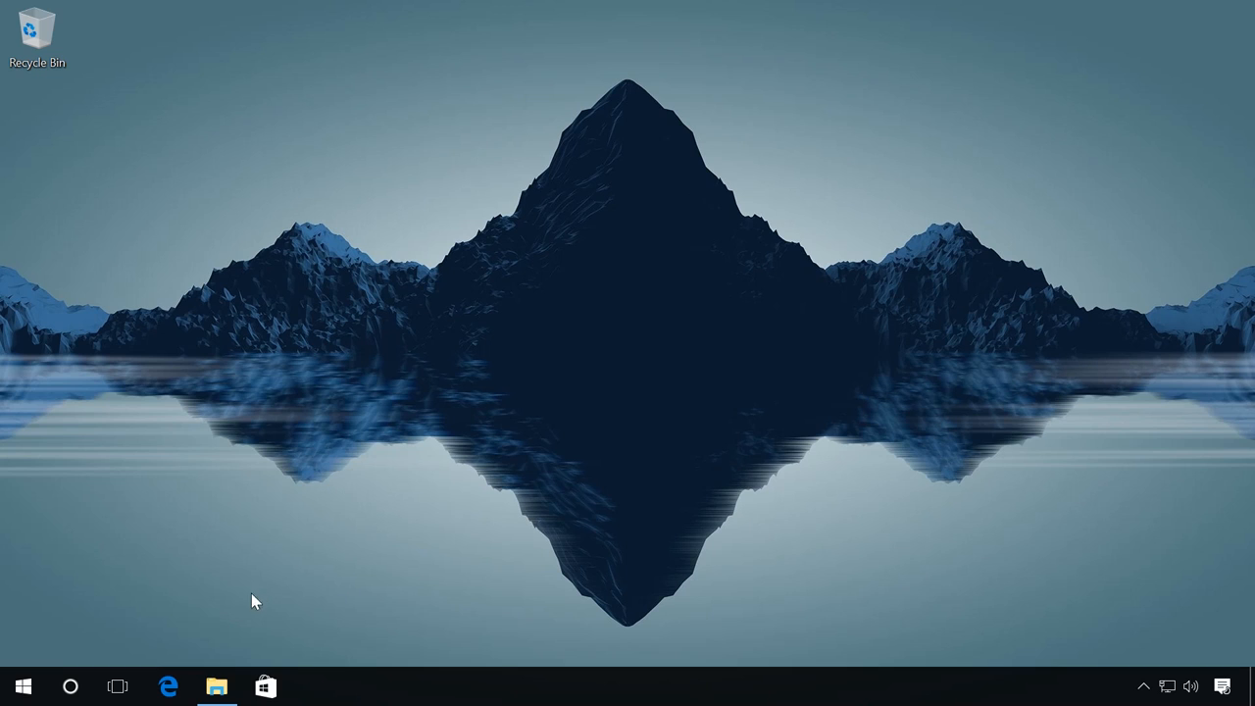
Step: Reopen File Explorer, open the empty drive X:, and return to This PC
{"action": "left_click", "coordinate": [217, 685]}
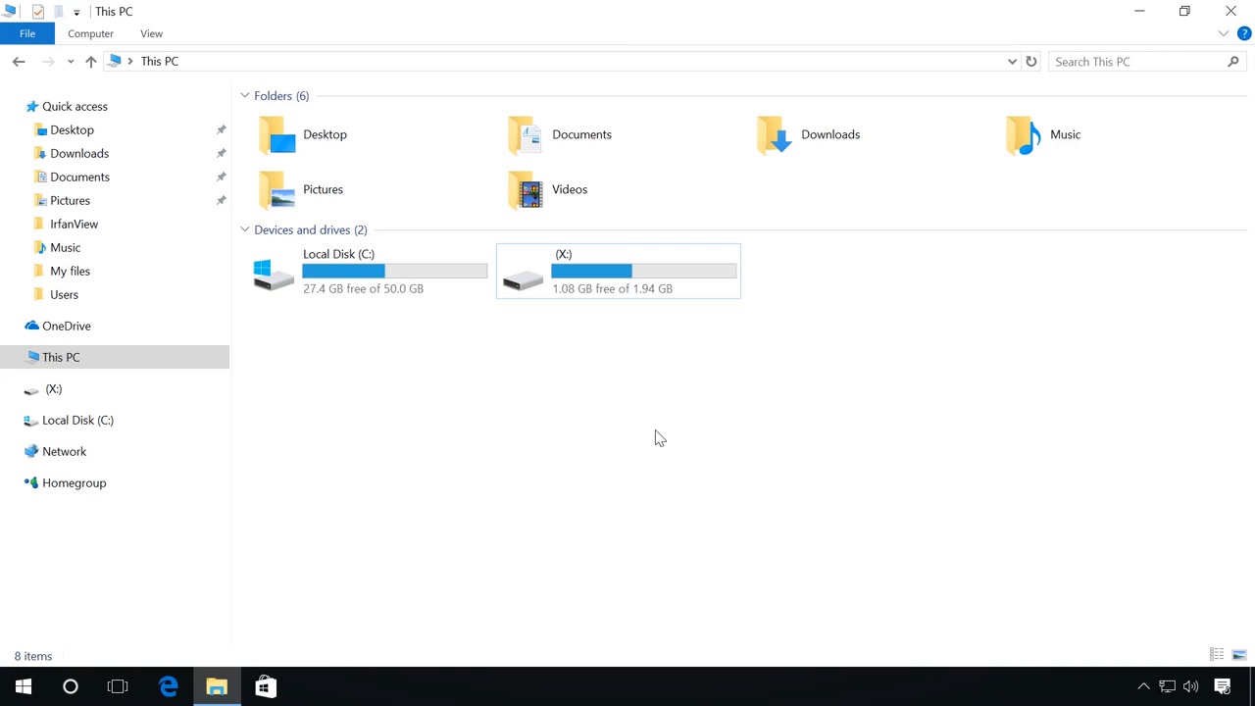
{"action": "mouse_move", "coordinate": [580, 288]}
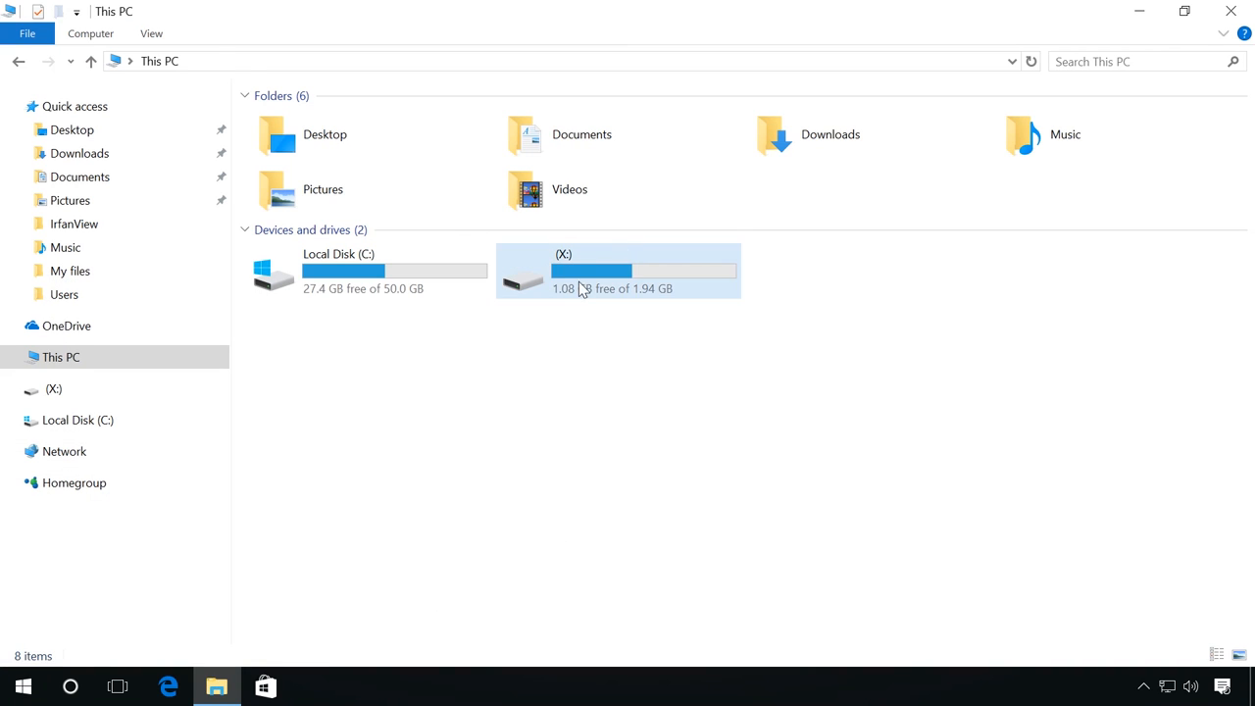
{"action": "double_click", "coordinate": [618, 271]}
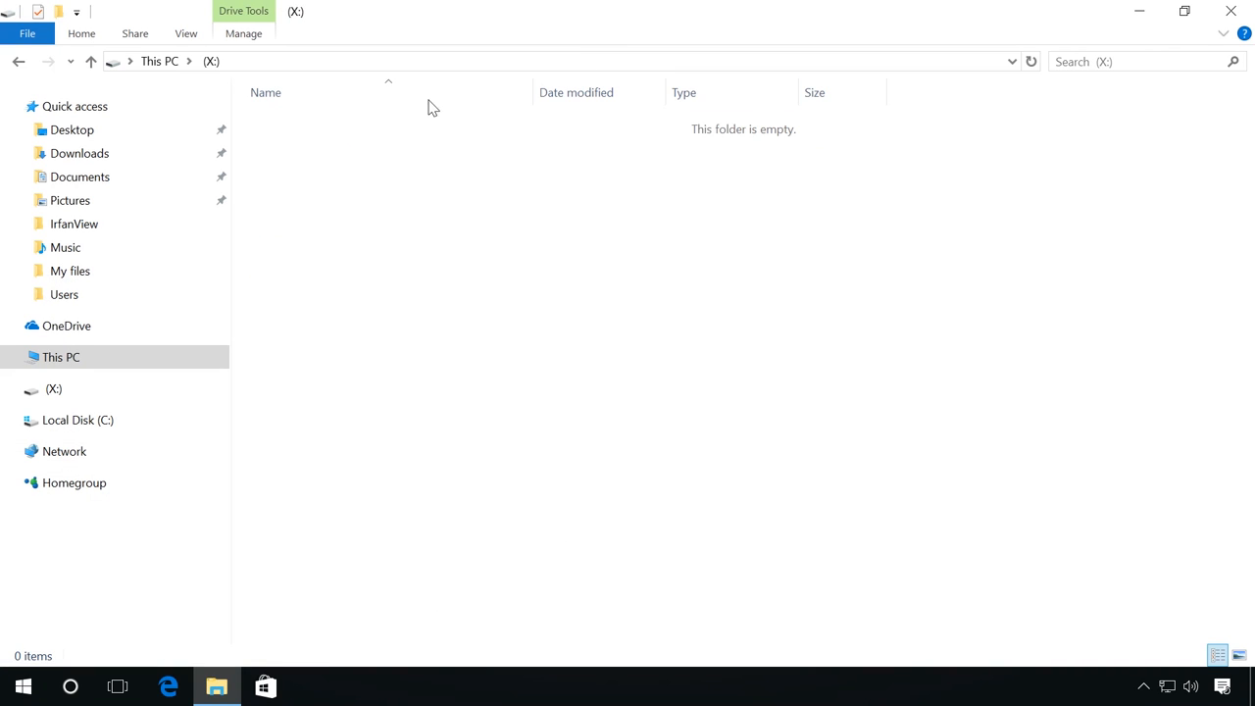
{"action": "mouse_move", "coordinate": [715, 242]}
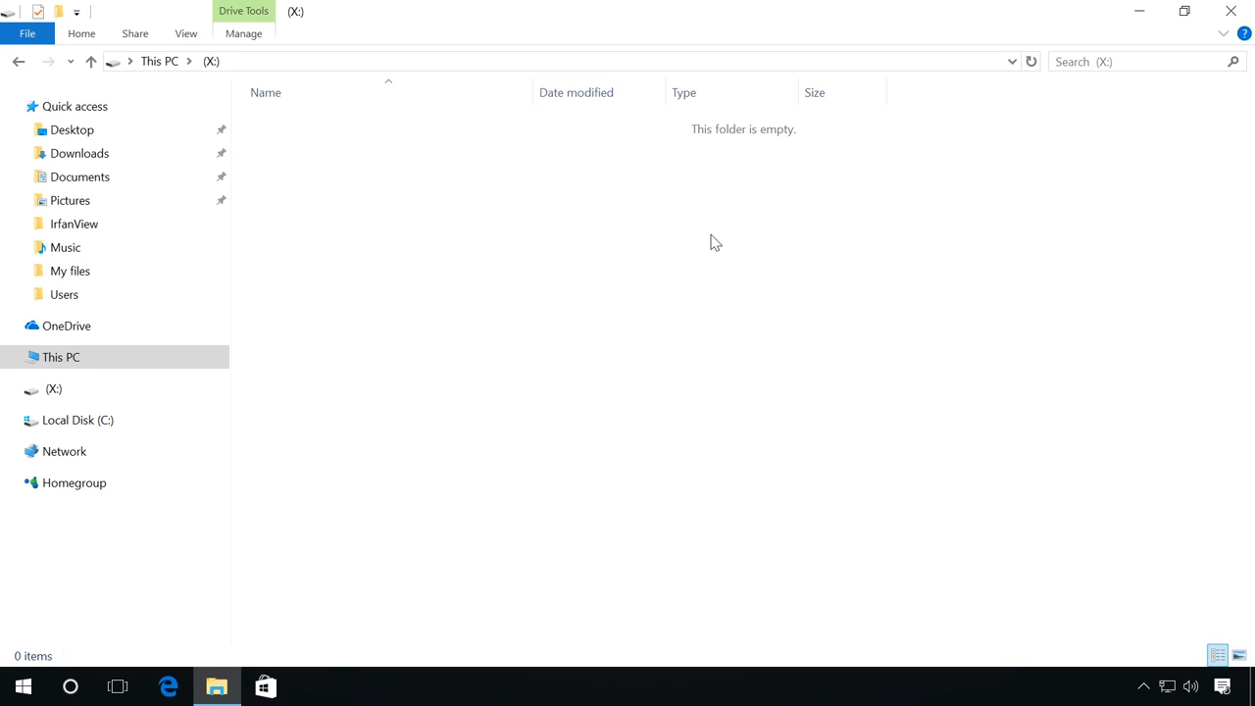
{"action": "left_click", "coordinate": [17, 61]}
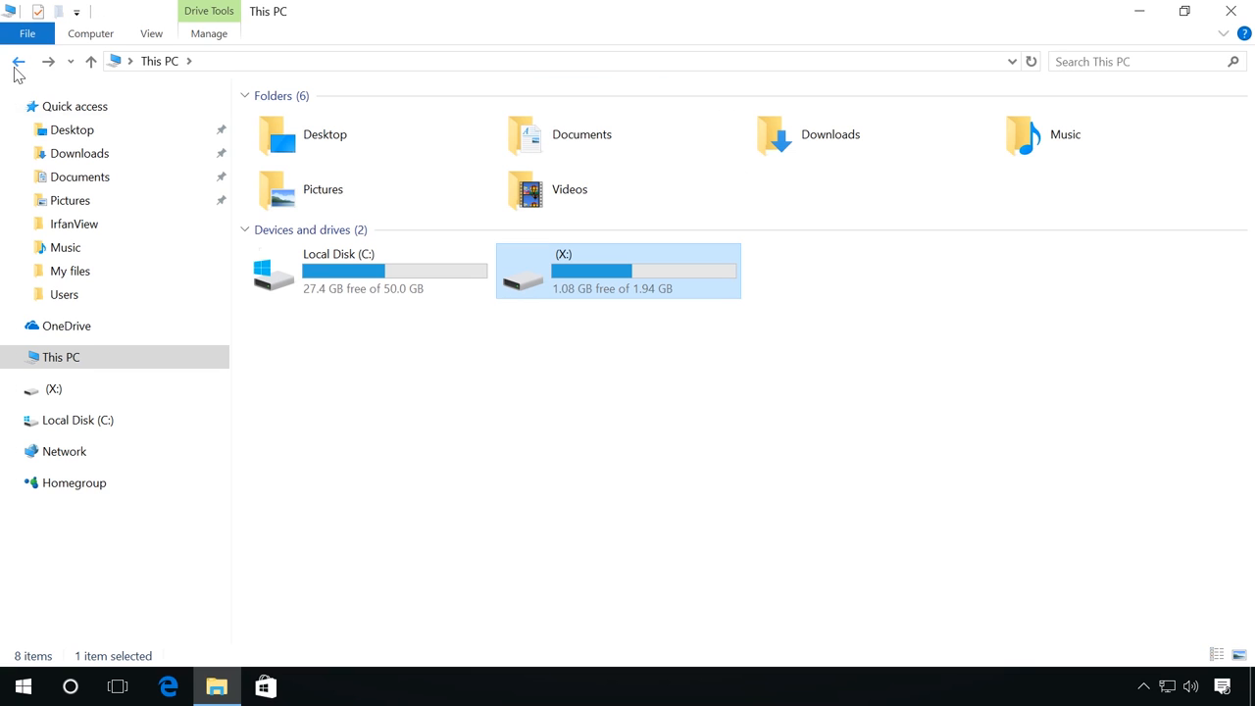